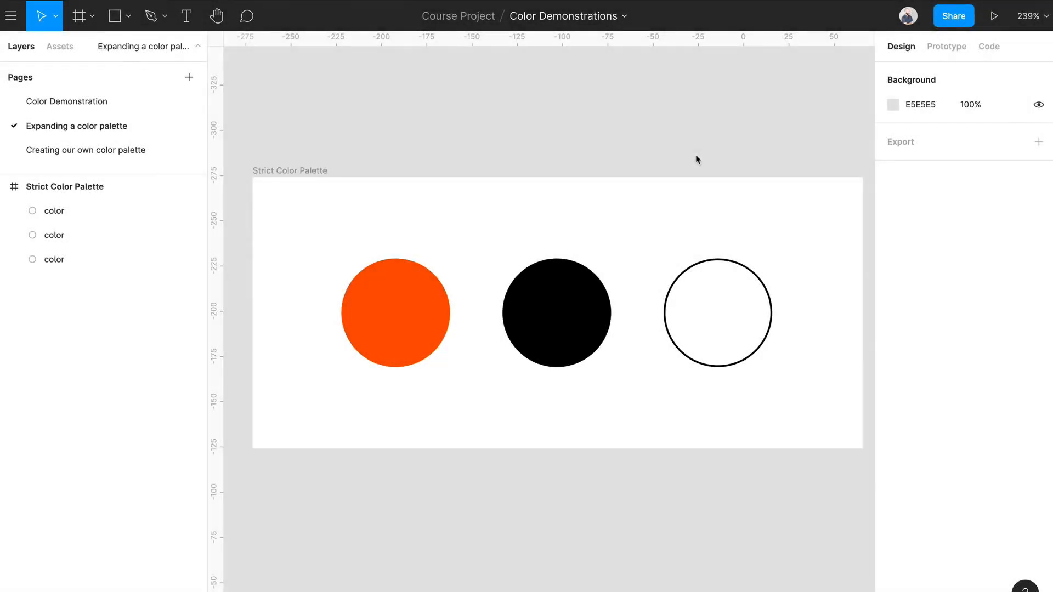
# Alt-drag a 48×48 copy of the orange circle below the swatch.
pyautogui.click(717, 312)
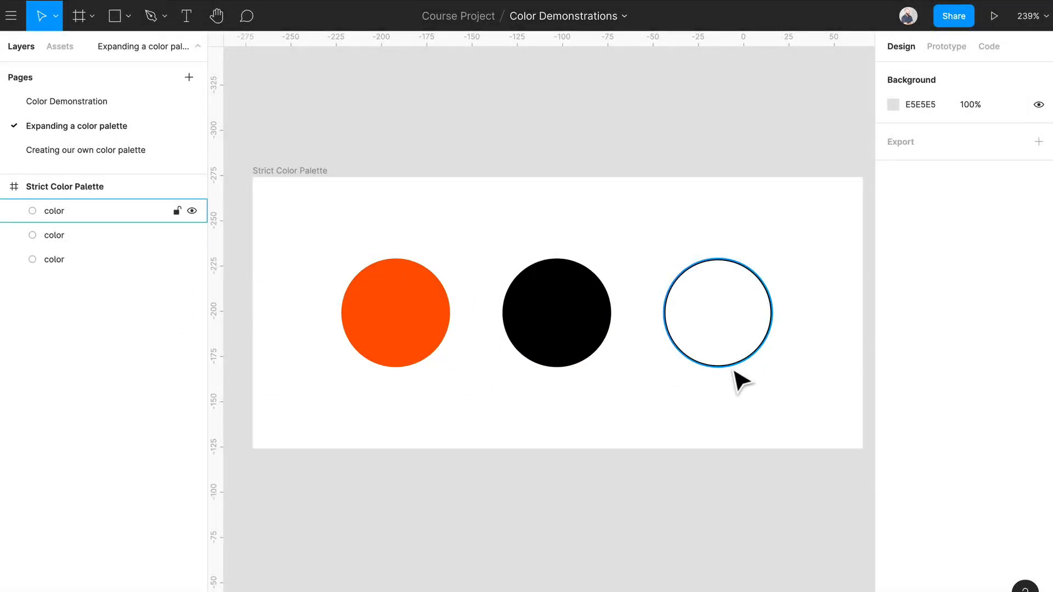
pyautogui.click(683, 215)
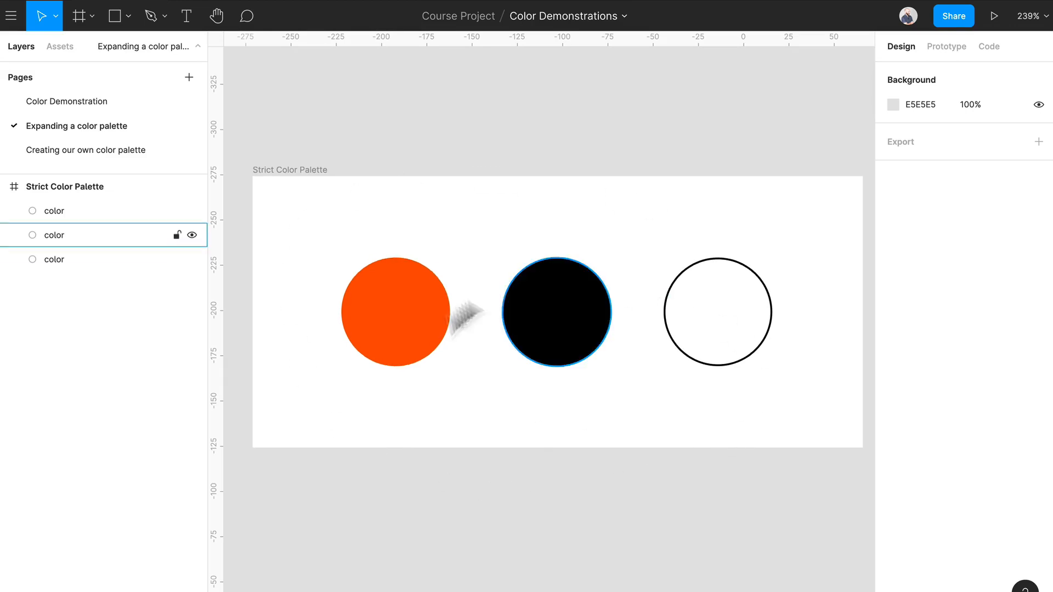
pyautogui.click(513, 450)
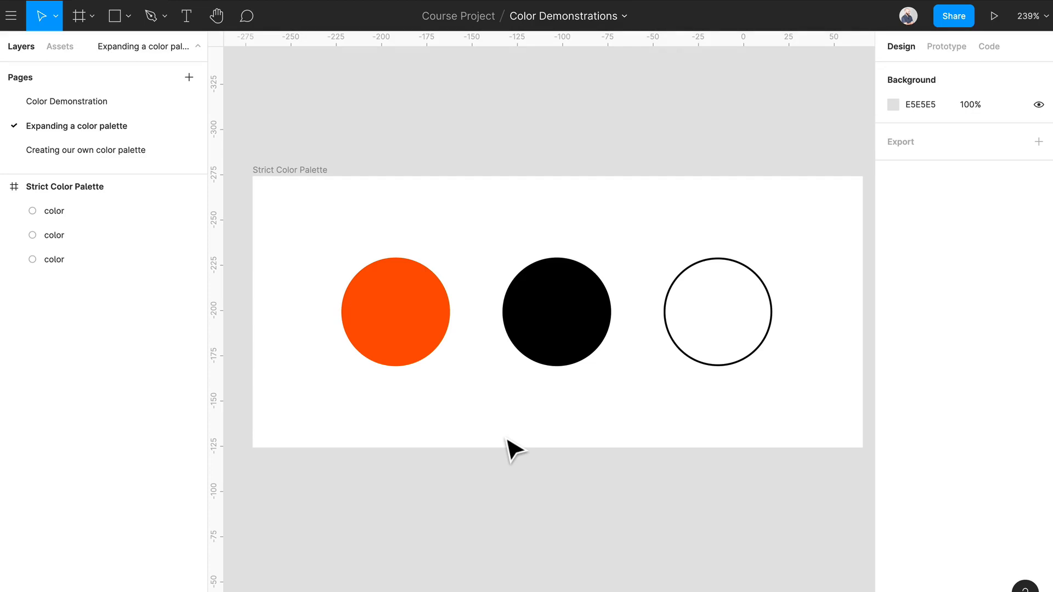
pyautogui.moveTo(492, 366)
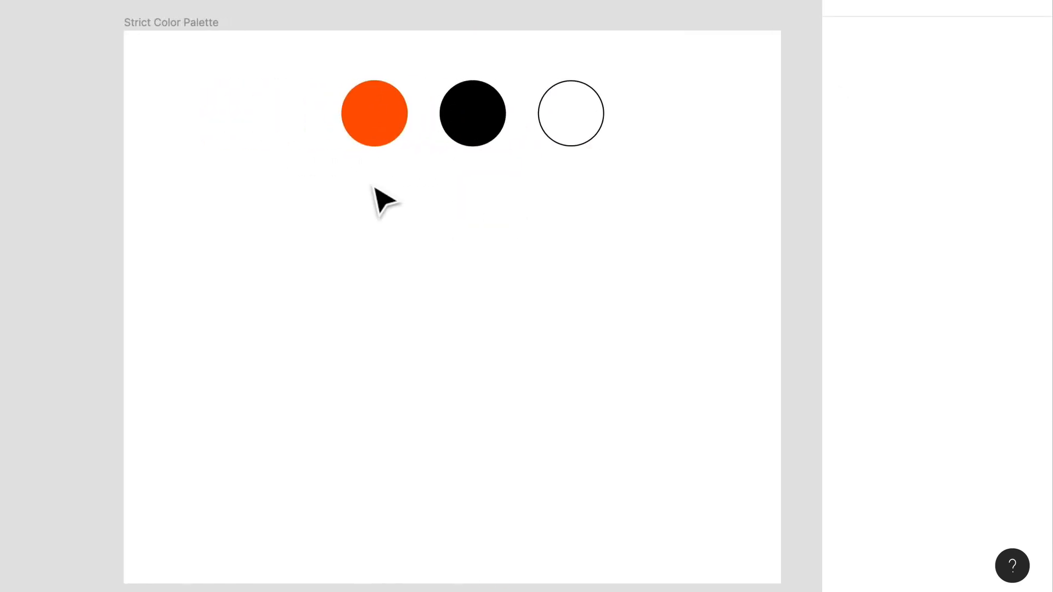
pyautogui.click(373, 113)
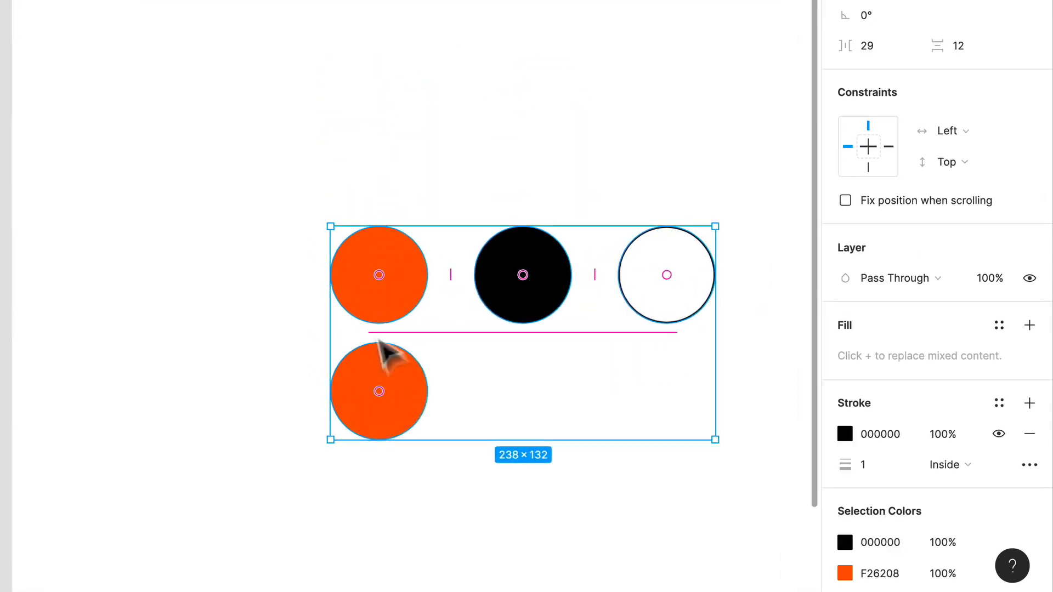
pyautogui.click(378, 392)
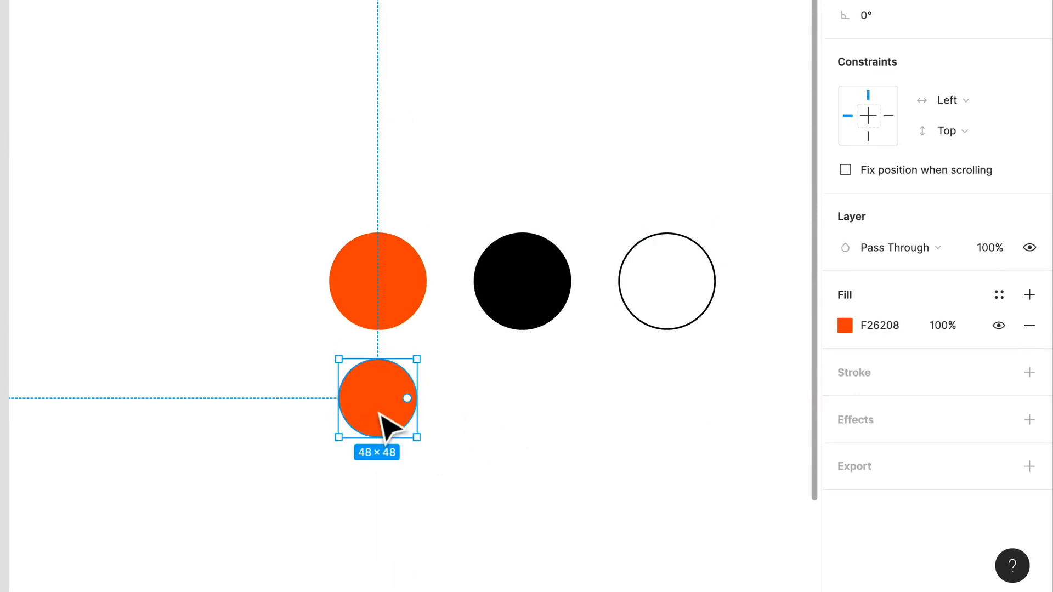
# Fill the copy peach F9C7A8, then add another copy filled orange EF7A31.
pyautogui.click(844, 325)
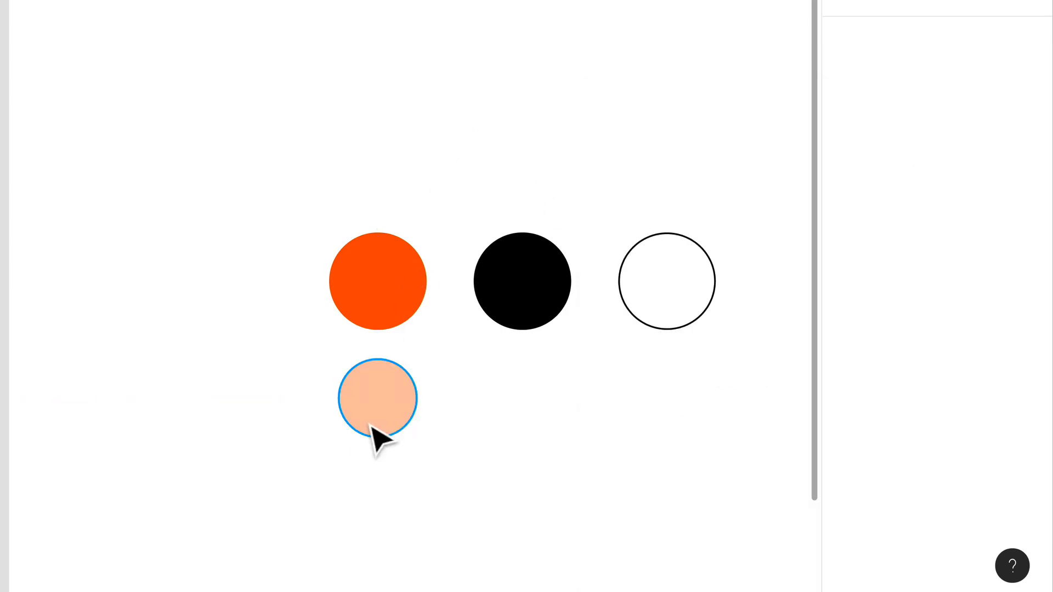
pyautogui.moveTo(396, 416)
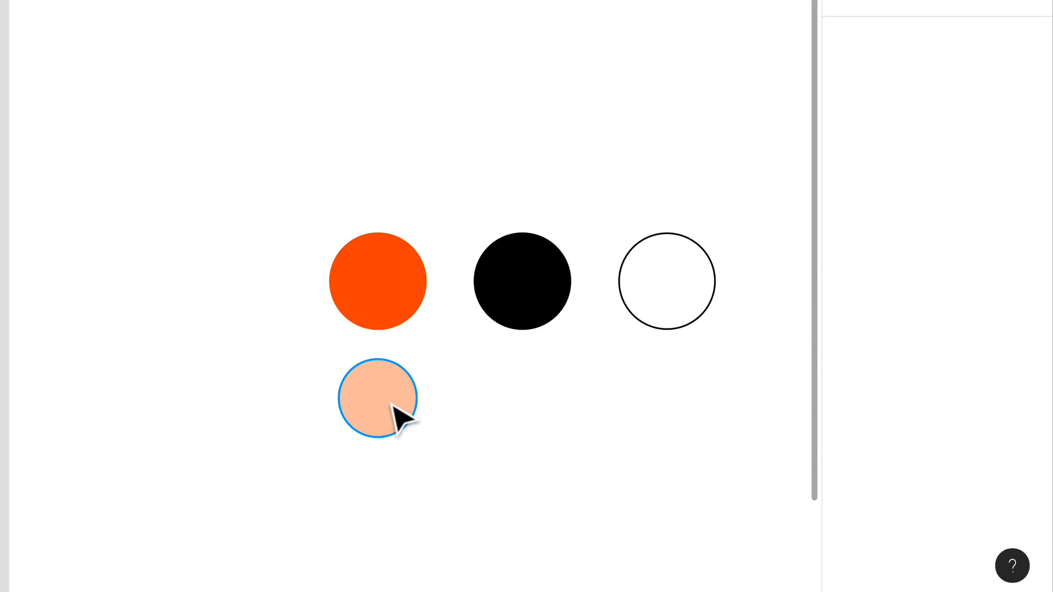
pyautogui.moveTo(404, 393)
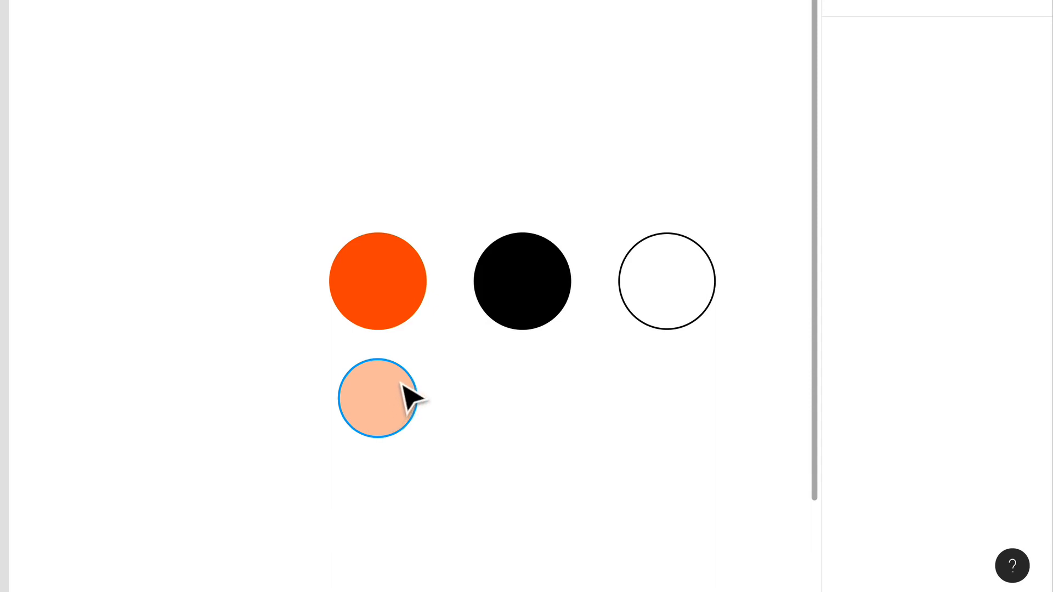
pyautogui.moveTo(453, 489)
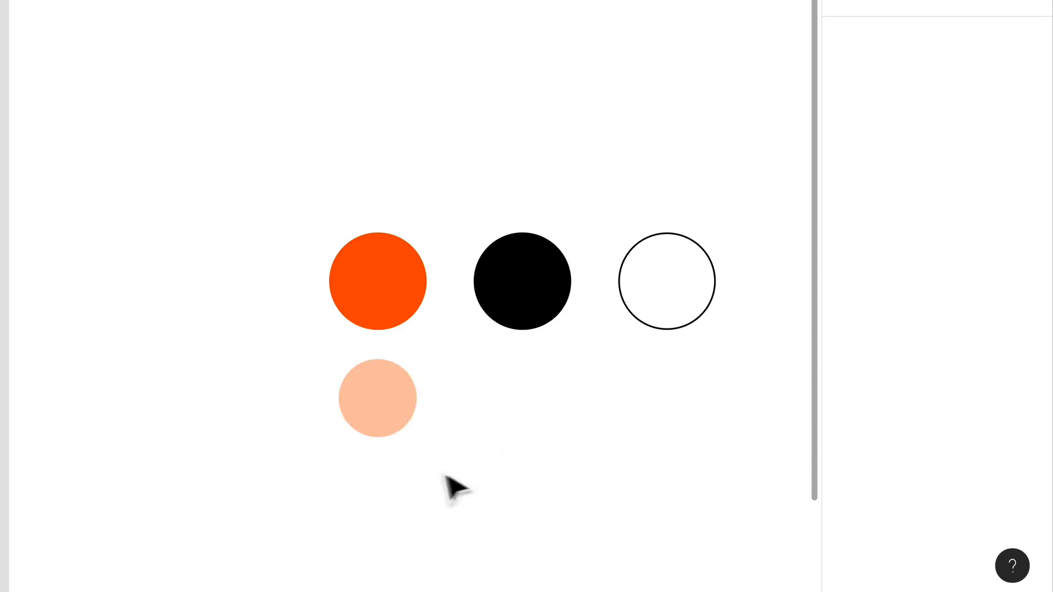
pyautogui.click(377, 397)
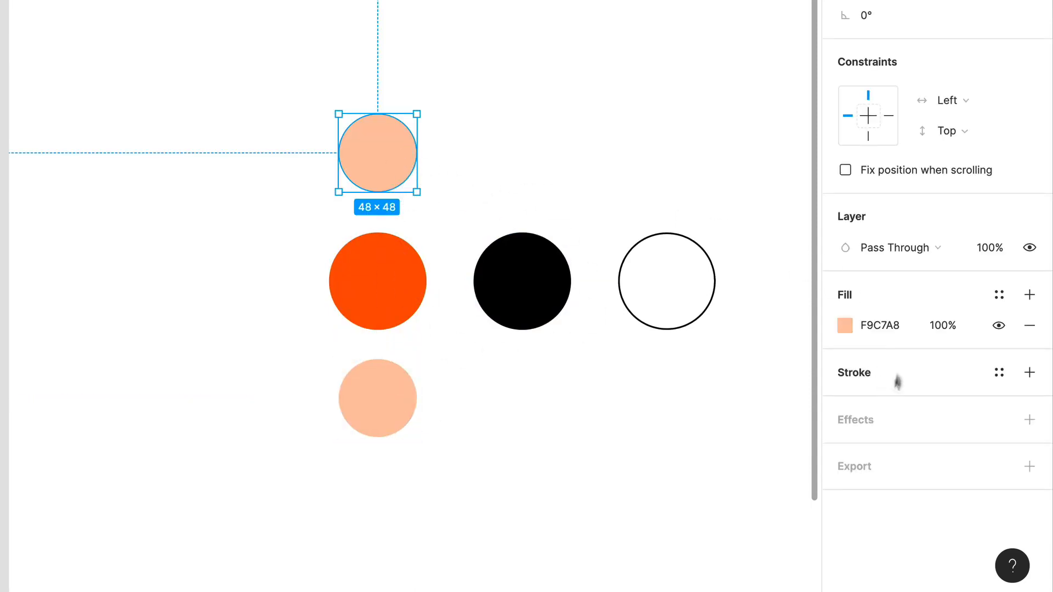
pyautogui.click(845, 325)
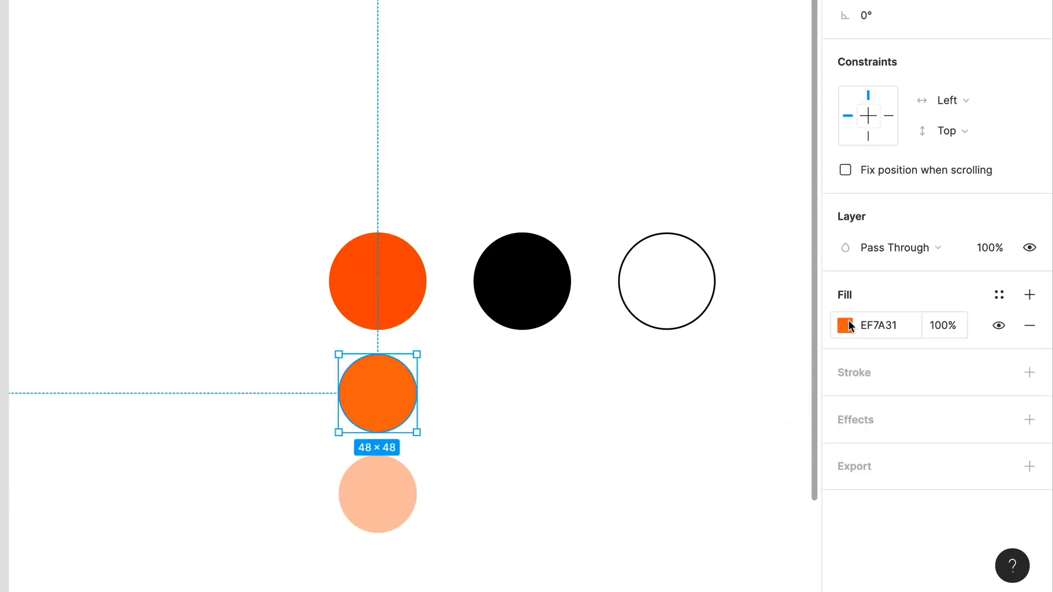
# Retune the middle orange circle's fill from EF7A31 to EC7925.
pyautogui.click(844, 326)
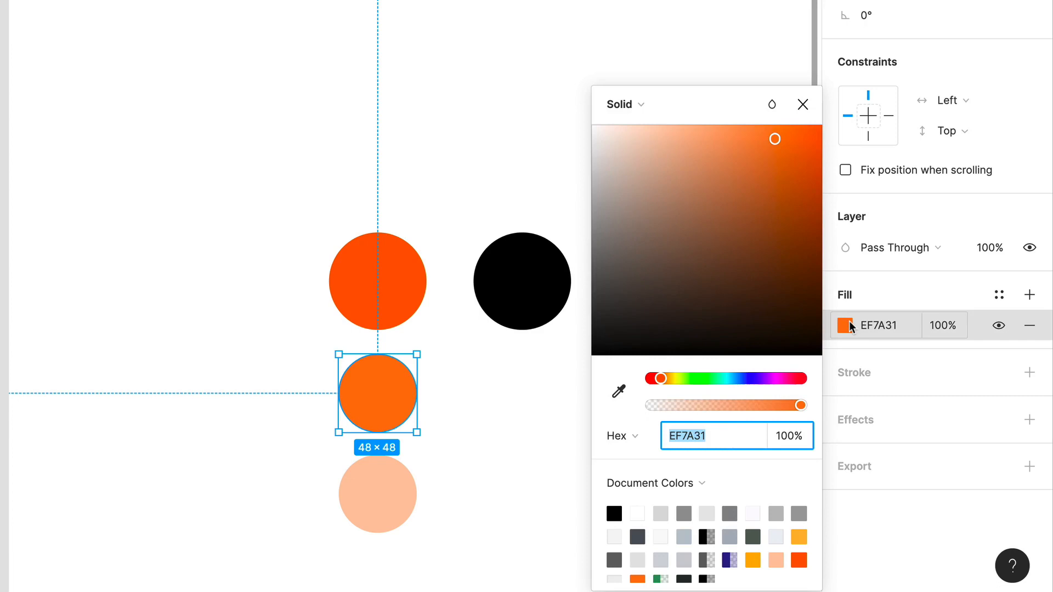
pyautogui.moveTo(715, 416)
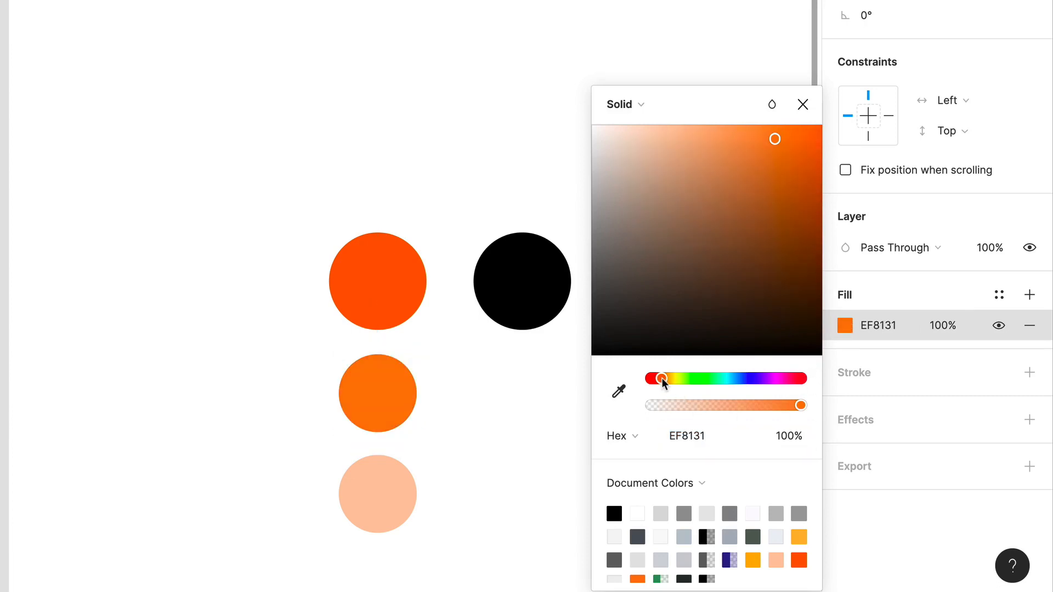
pyautogui.click(377, 392)
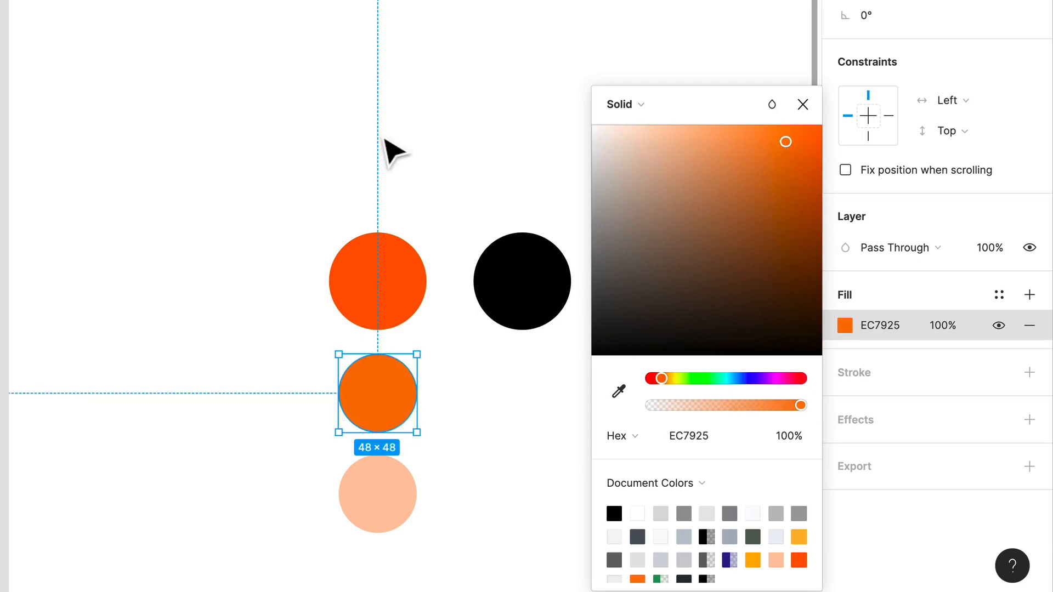
pyautogui.moveTo(262, 131)
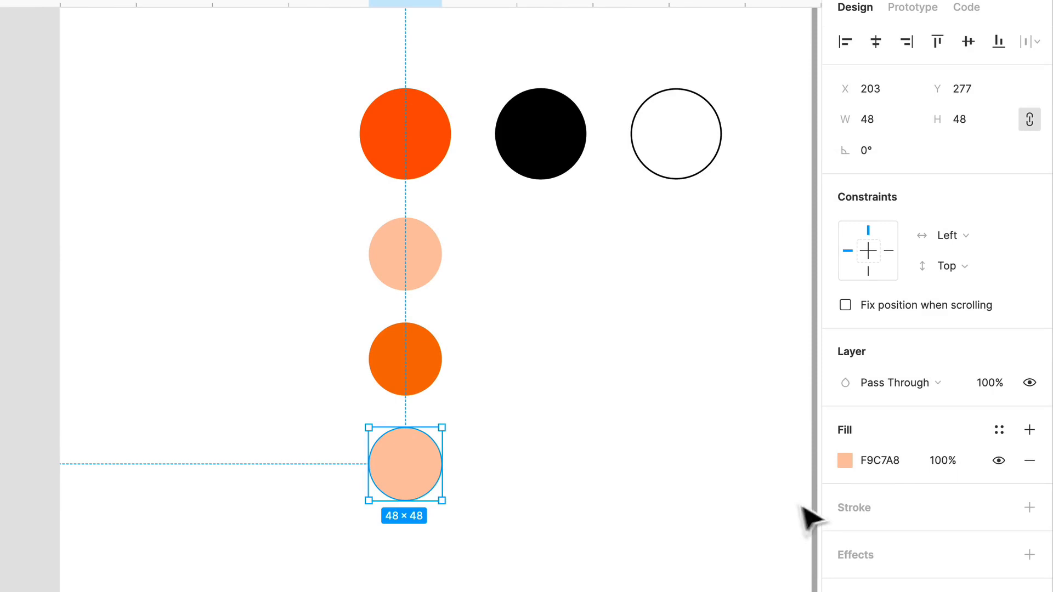
# Color the bottom circle F9D079, add a dark red copy, and copy the black circle at 48×48.
pyautogui.click(846, 461)
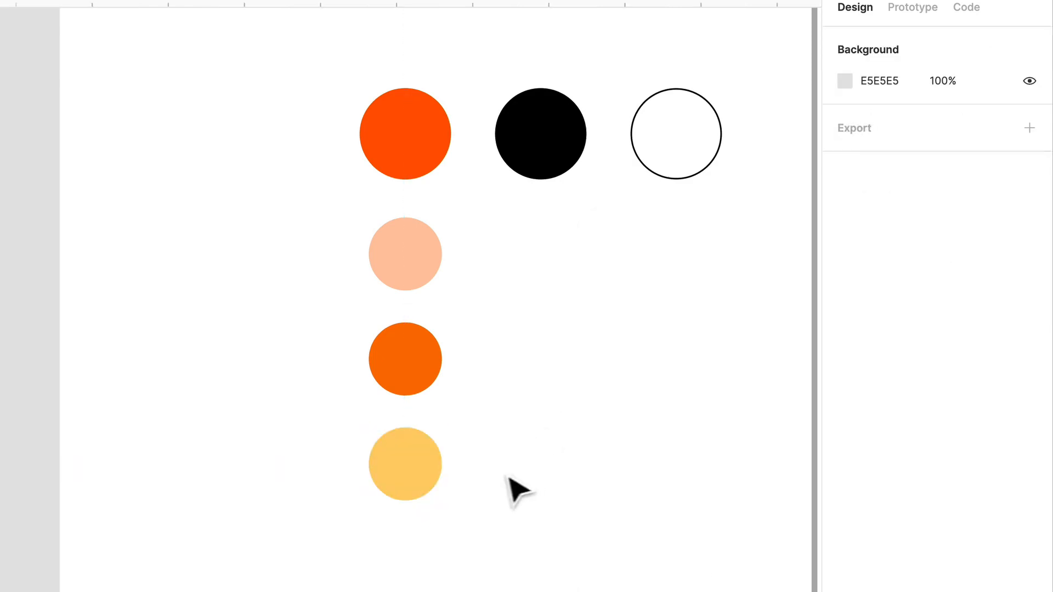
pyautogui.click(405, 463)
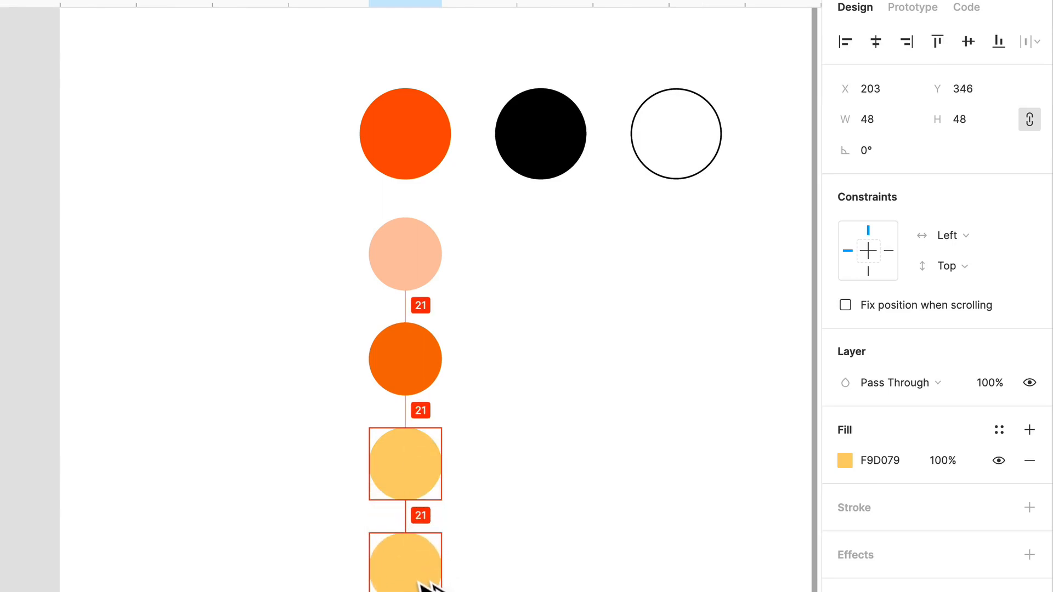
pyautogui.click(846, 460)
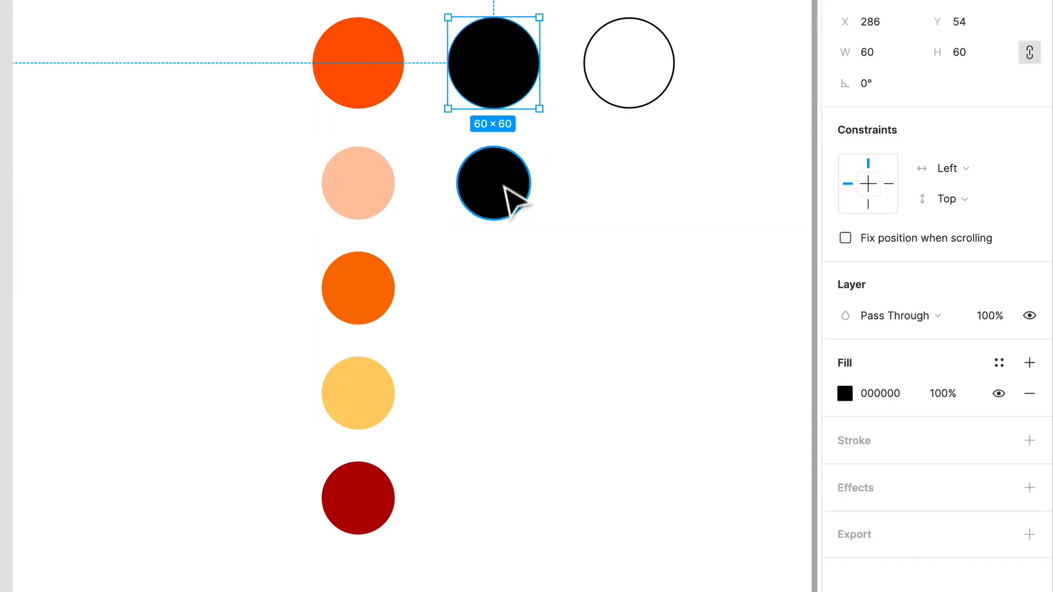
# Recolour the small black copy to warm gray 78706C and duplicate it below.
pyautogui.click(844, 394)
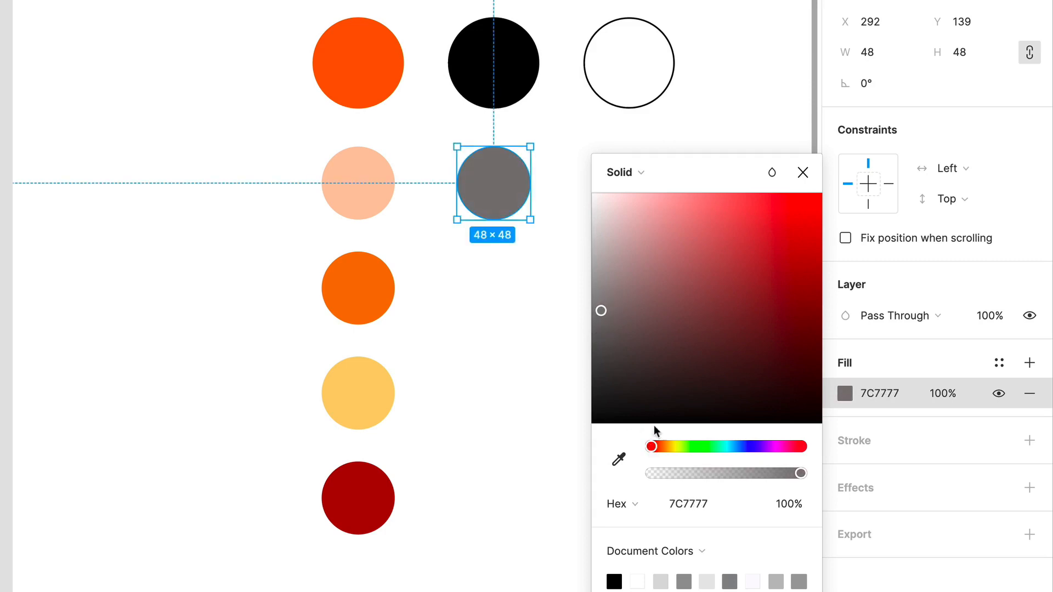
pyautogui.click(619, 459)
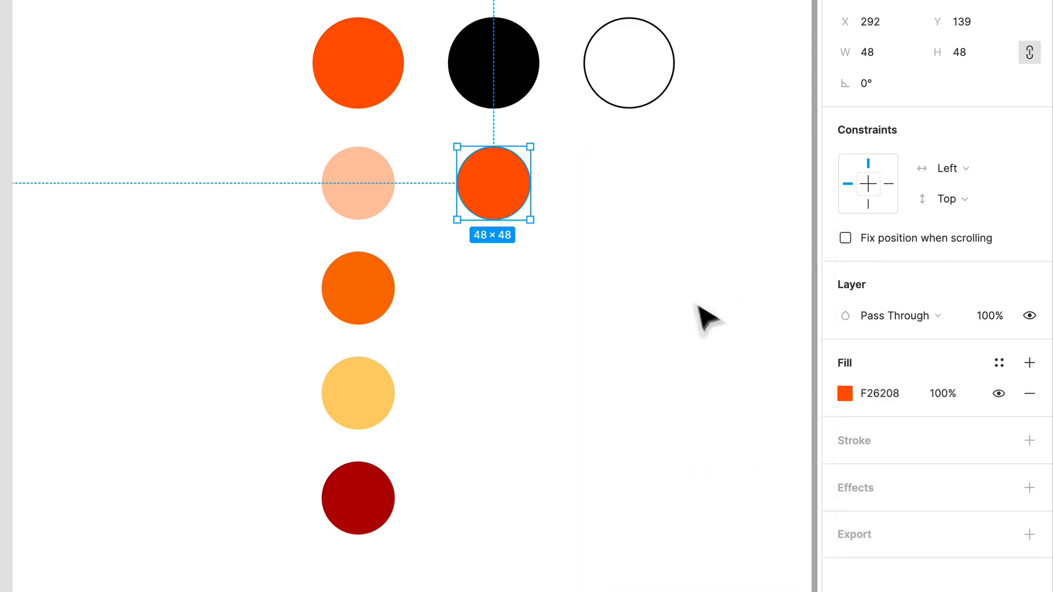
pyautogui.click(848, 393)
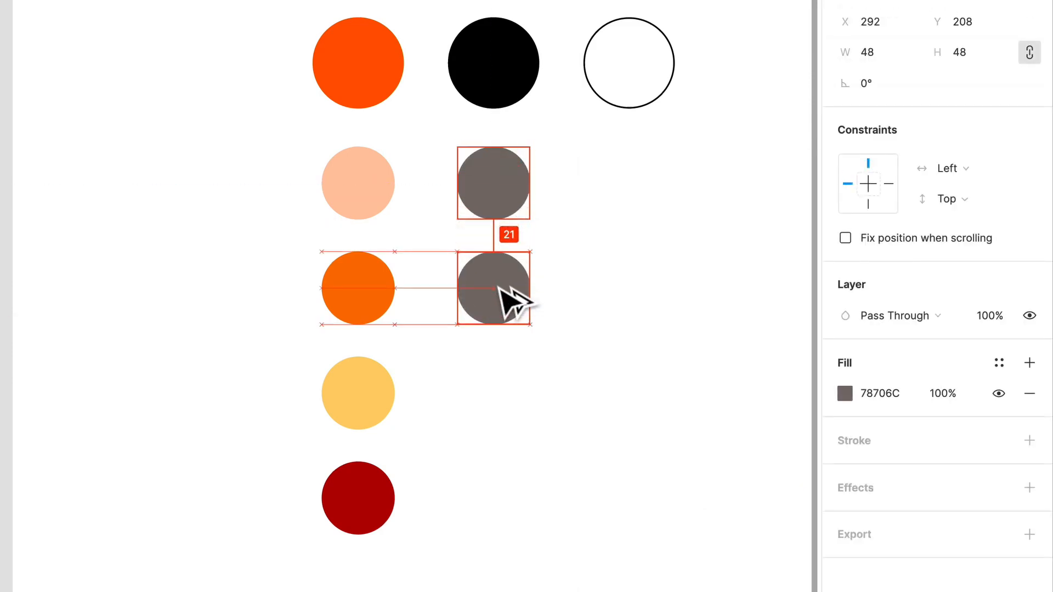
# Lighten the duplicated grays to A29893 and BDB7B2, adding progressively lighter copies.
pyautogui.click(844, 392)
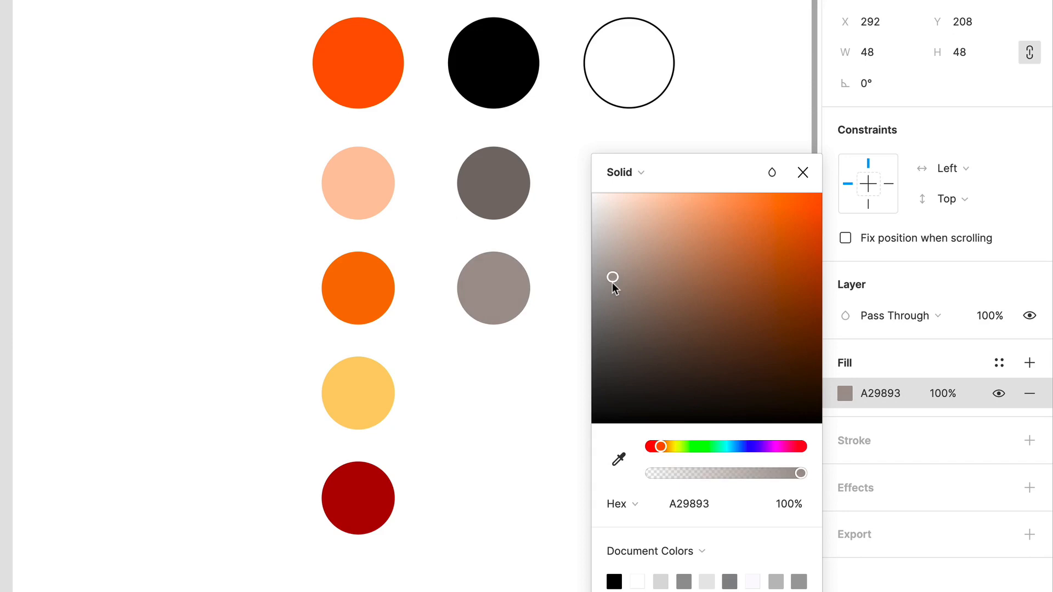
pyautogui.click(493, 288)
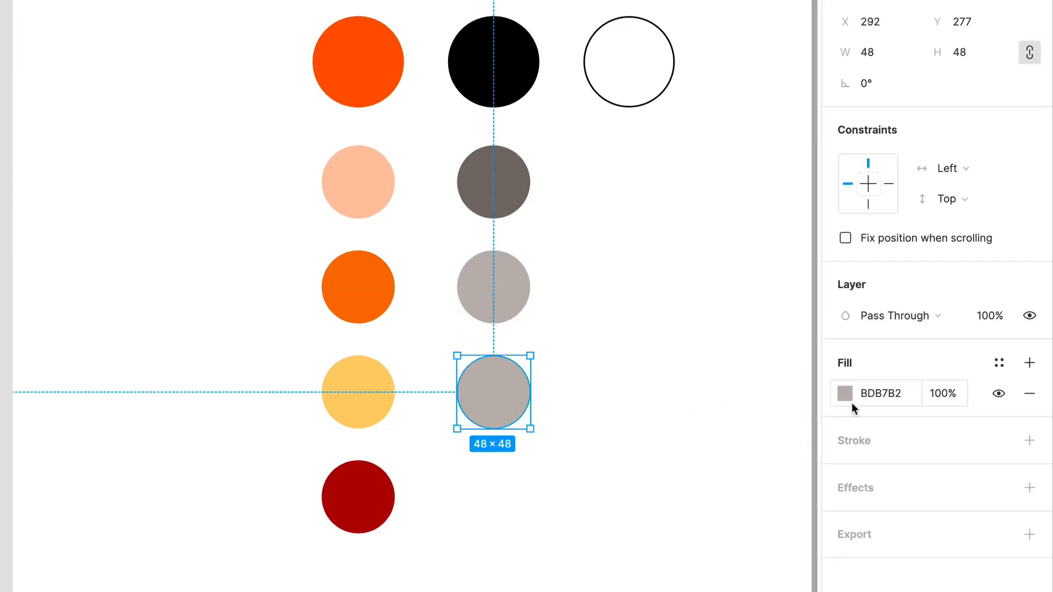
pyautogui.click(844, 392)
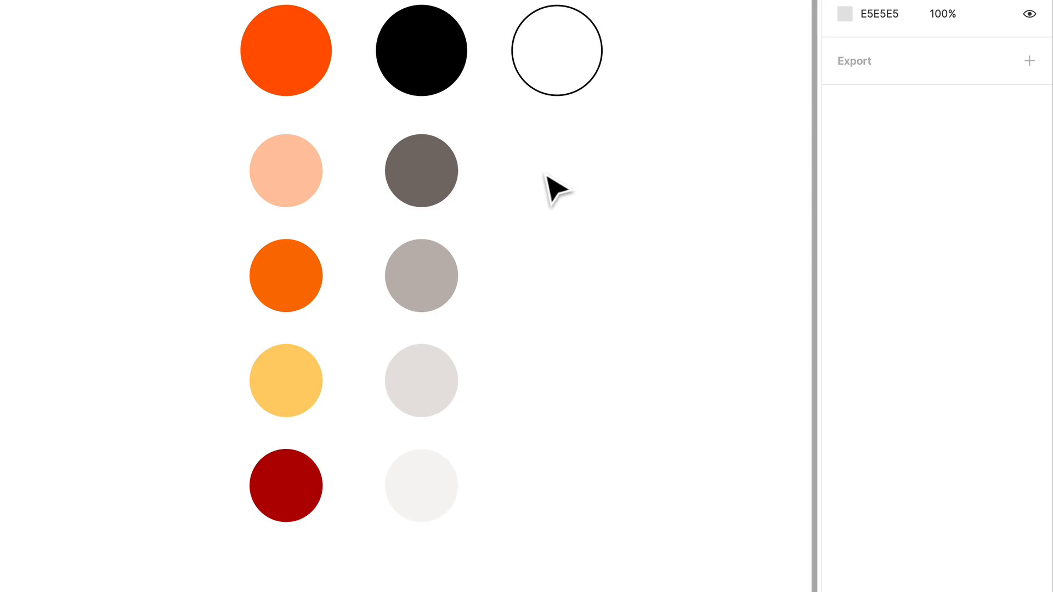
pyautogui.moveTo(596, 273)
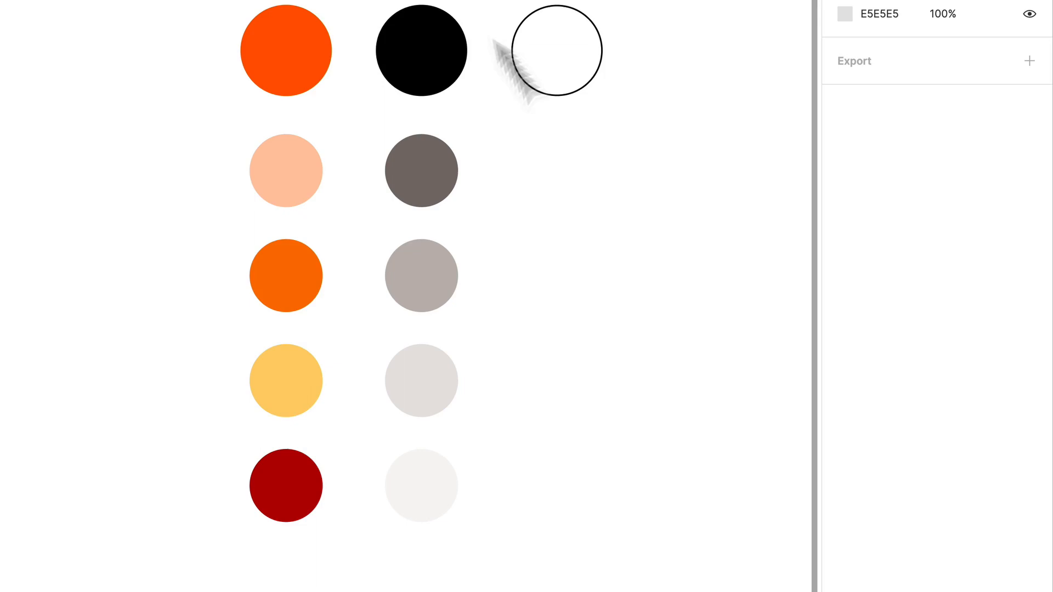
pyautogui.click(421, 275)
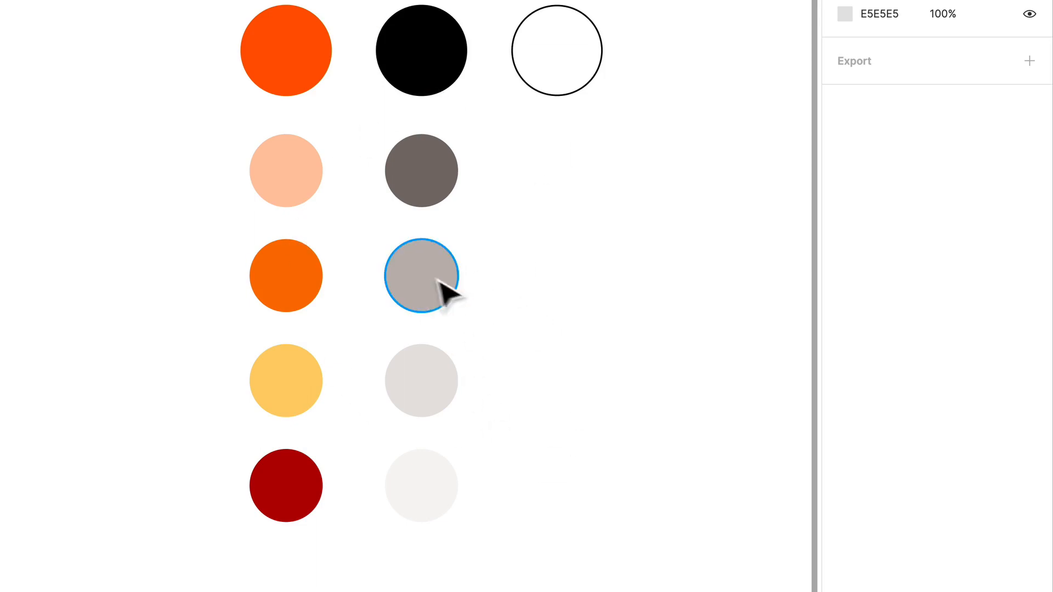
pyautogui.moveTo(497, 272)
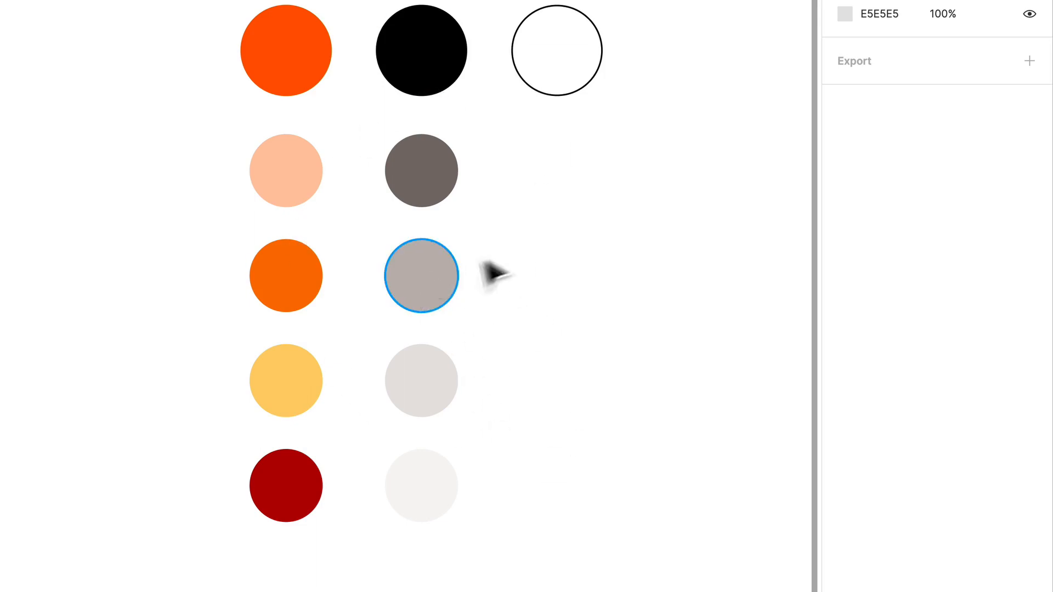
# Replace the top-row black circle's fill with a softer charcoal dark gray hex value.
pyautogui.click(422, 170)
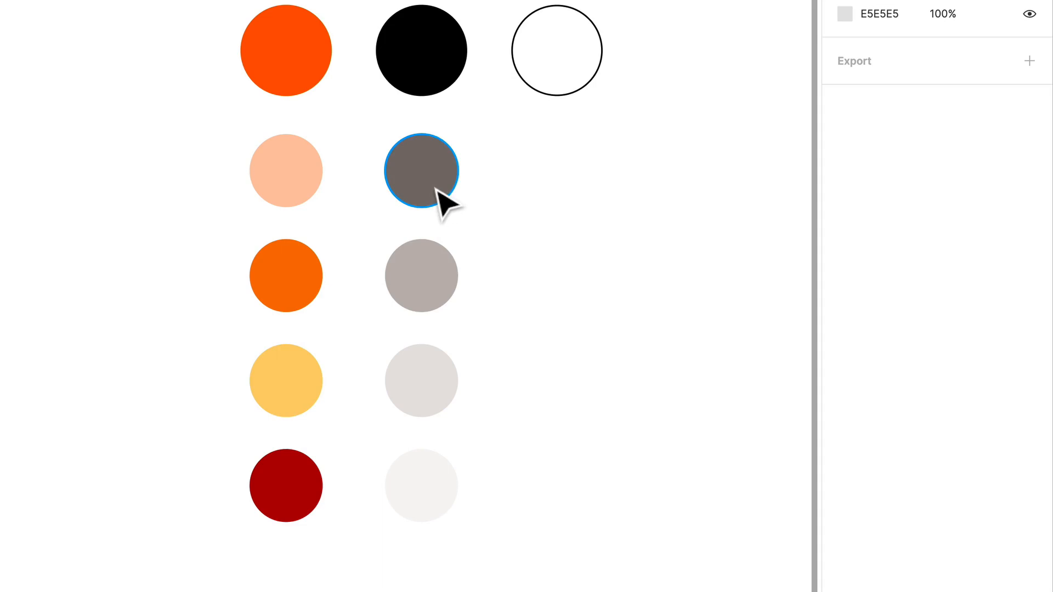
pyautogui.click(421, 50)
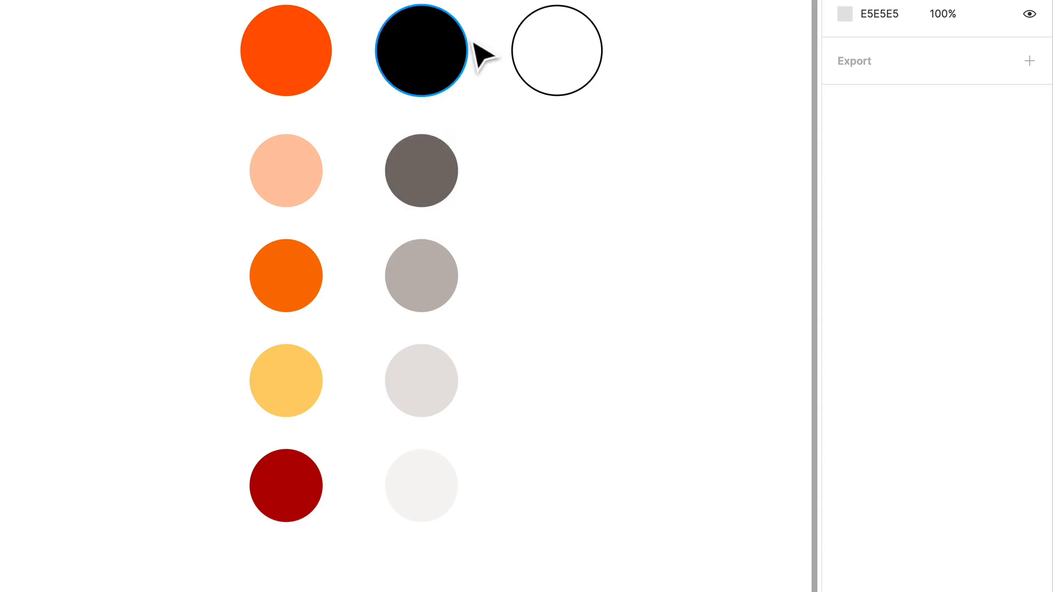
pyautogui.click(422, 170)
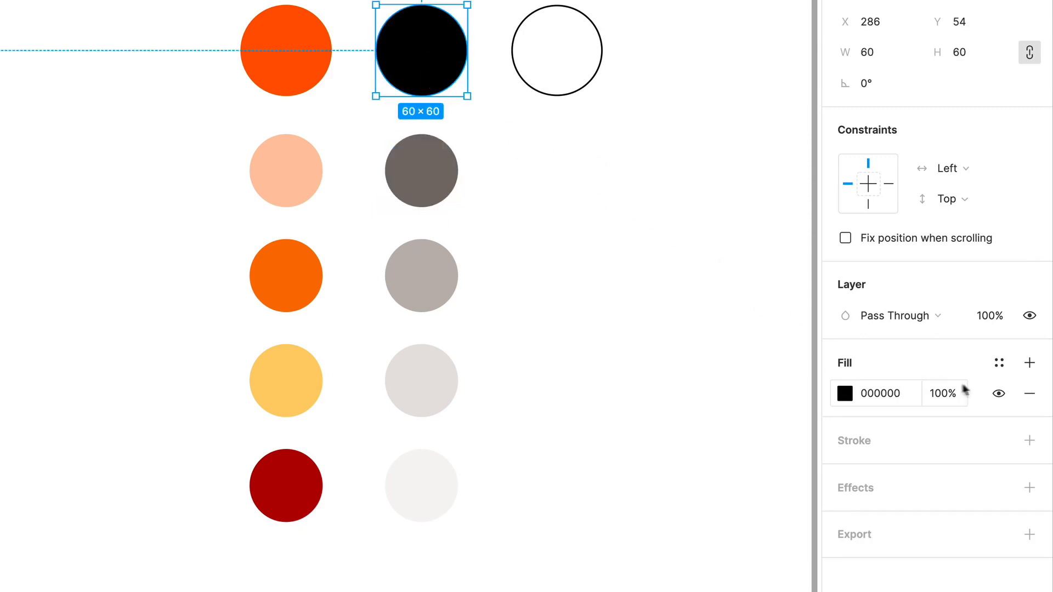
pyautogui.click(845, 393)
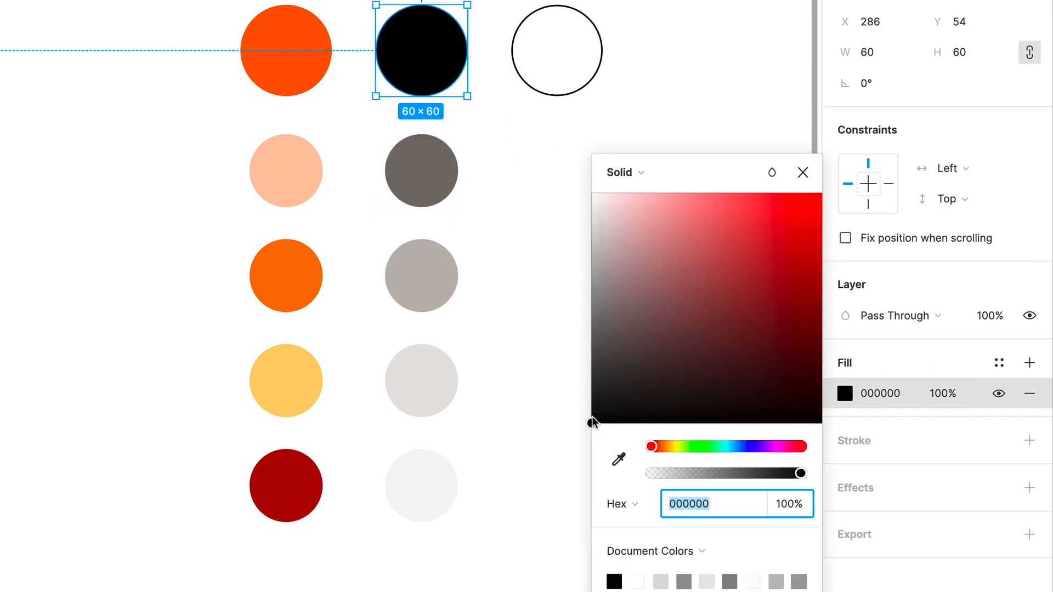
pyautogui.click(618, 460)
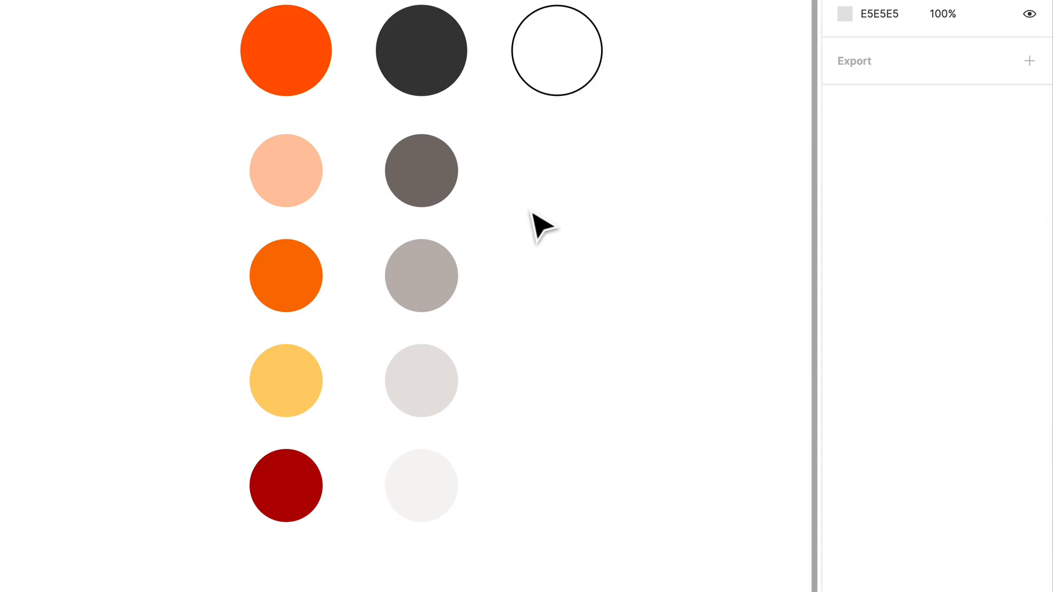
pyautogui.click(422, 380)
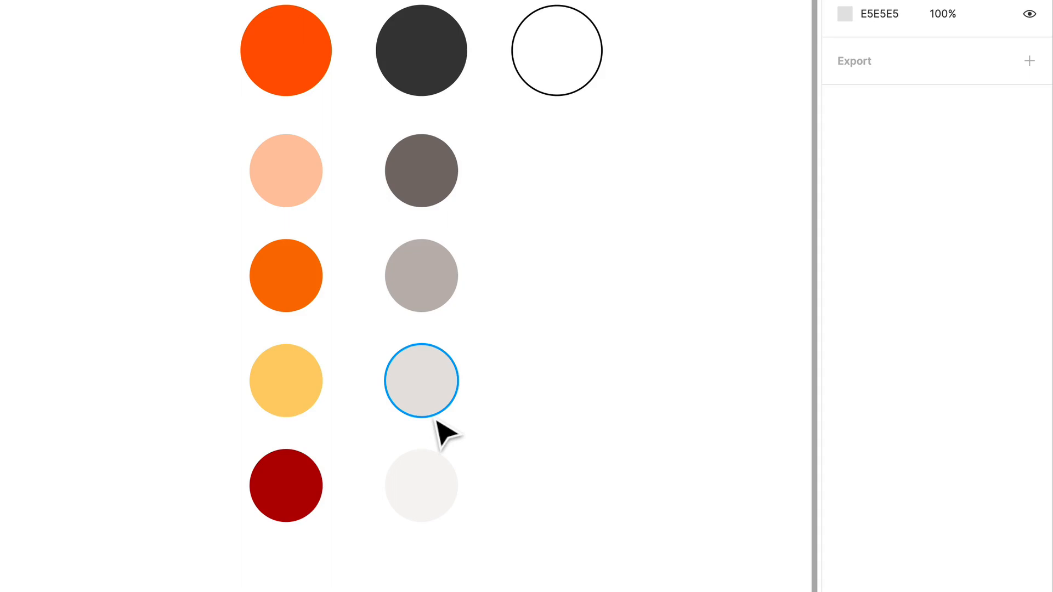
# Shift the orange, yellow and dark red circles left of the peach circle.
pyautogui.click(421, 51)
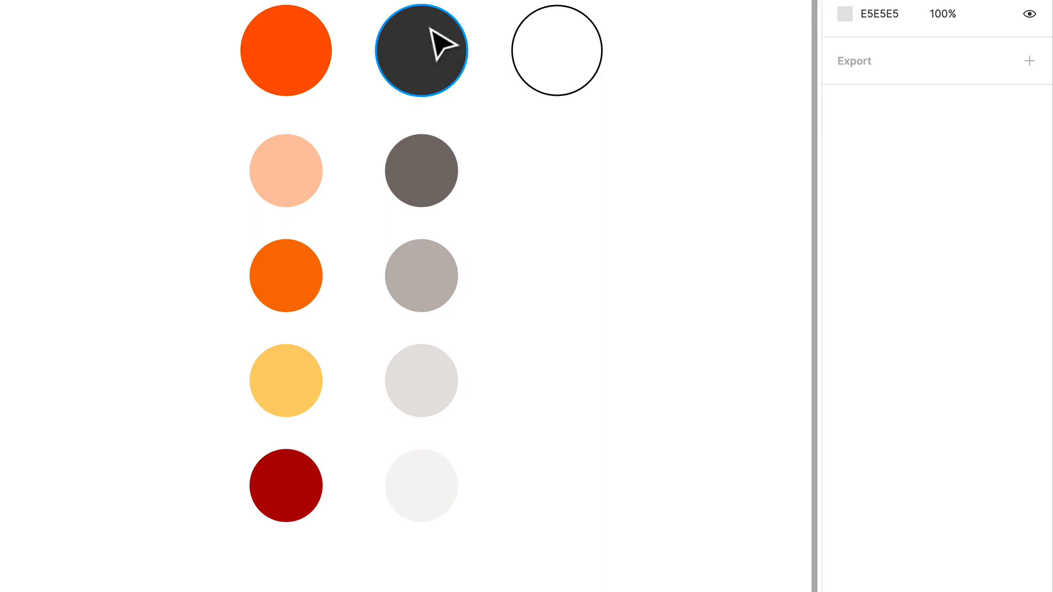
pyautogui.click(421, 275)
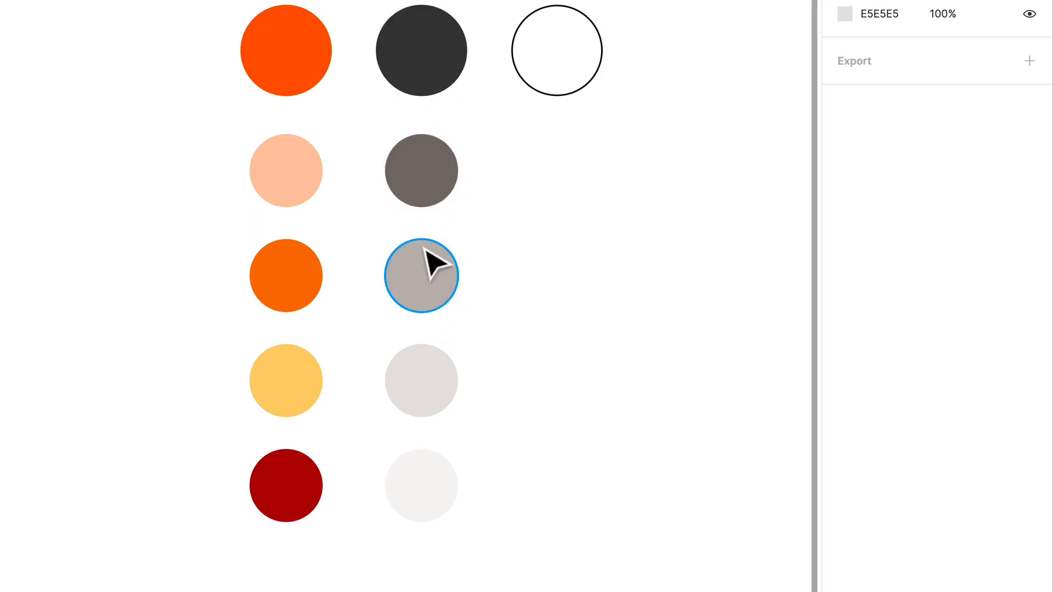
pyautogui.click(285, 380)
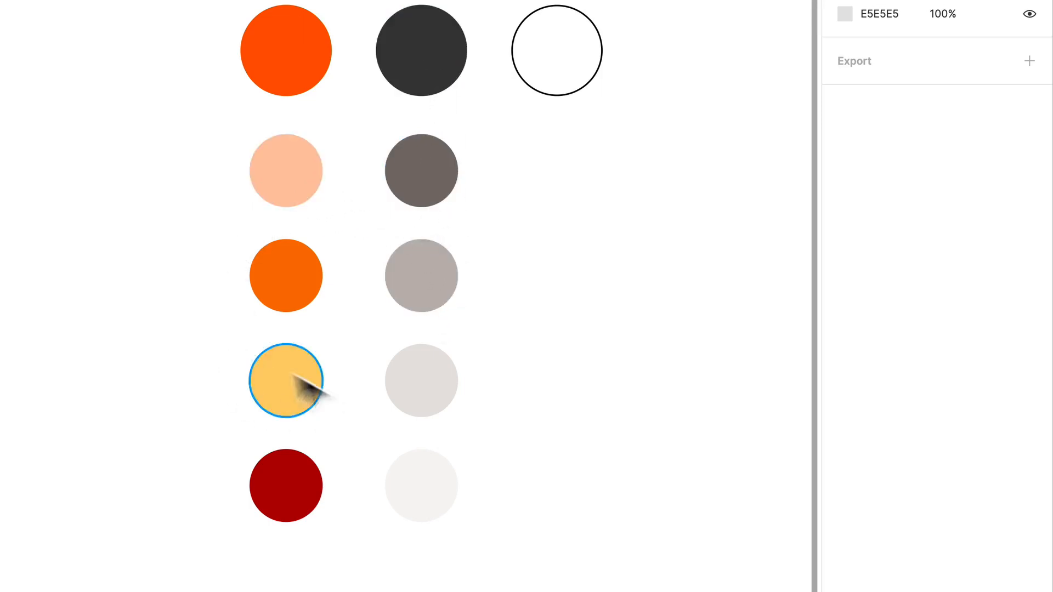
pyautogui.moveTo(284, 201)
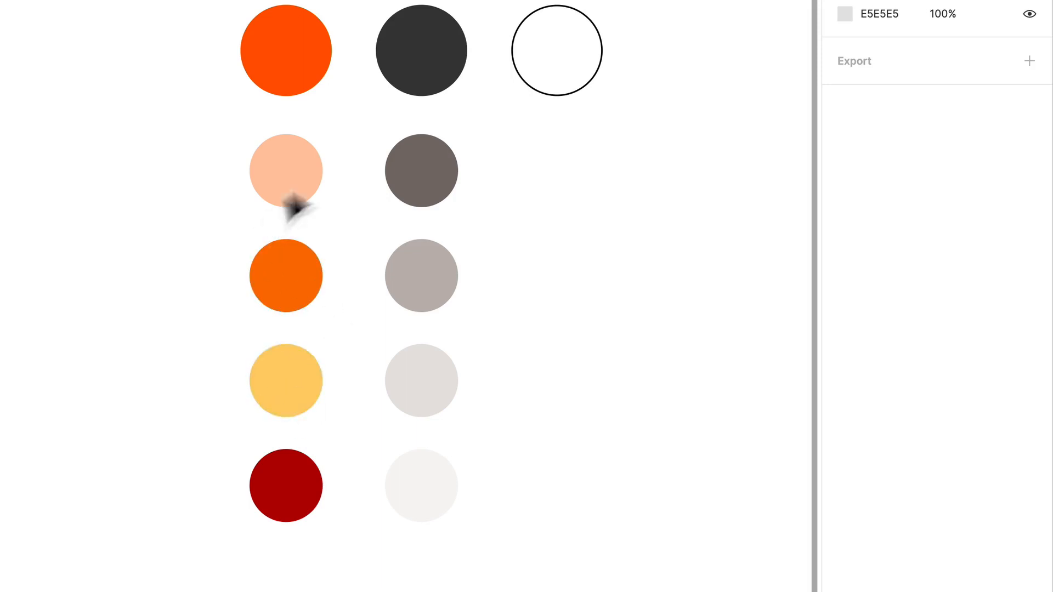
pyautogui.click(285, 170)
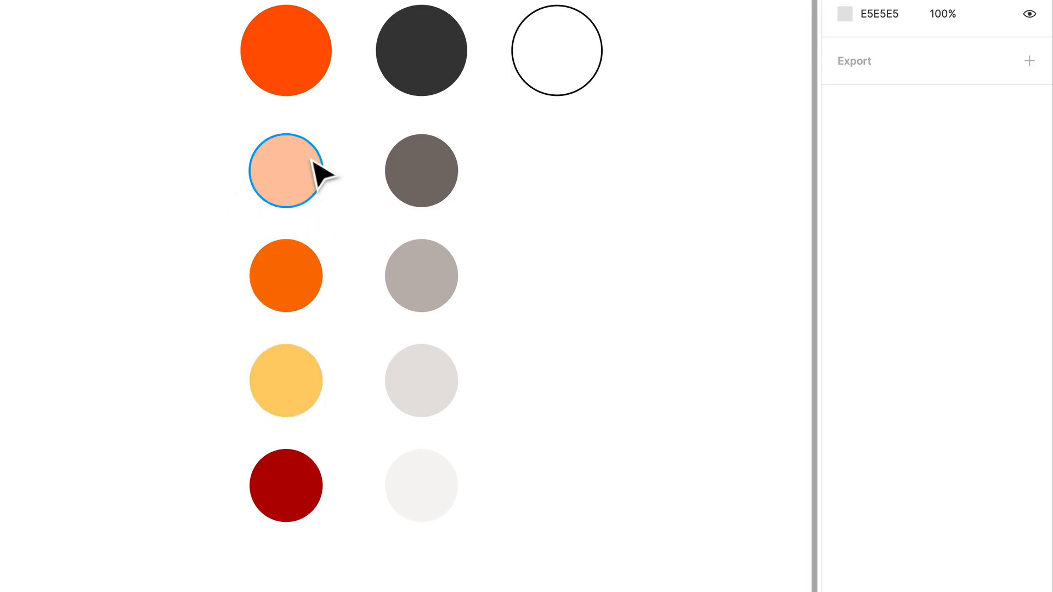
pyautogui.click(285, 485)
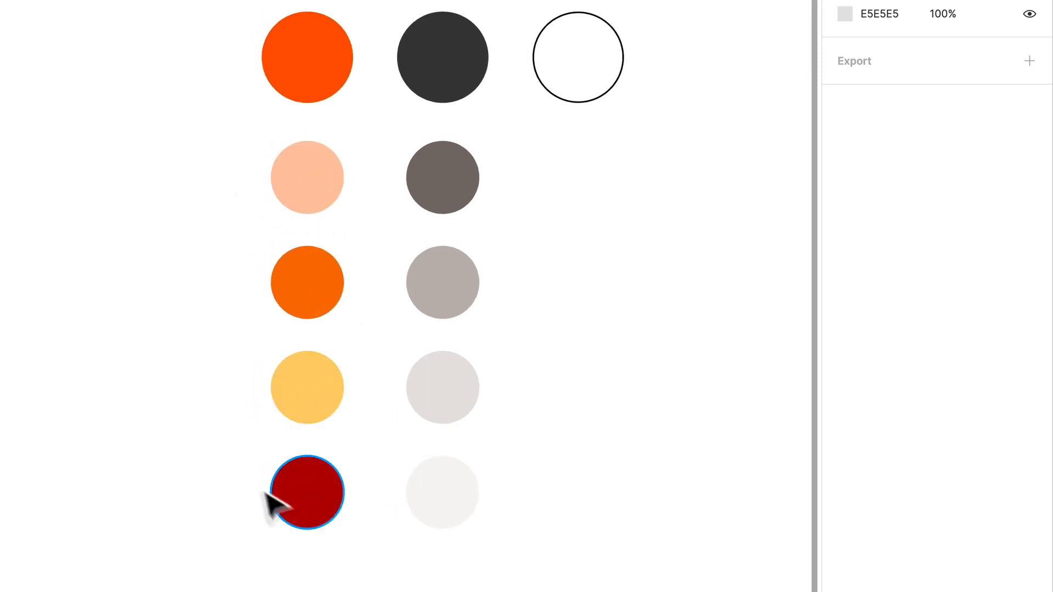
pyautogui.moveTo(307, 493)
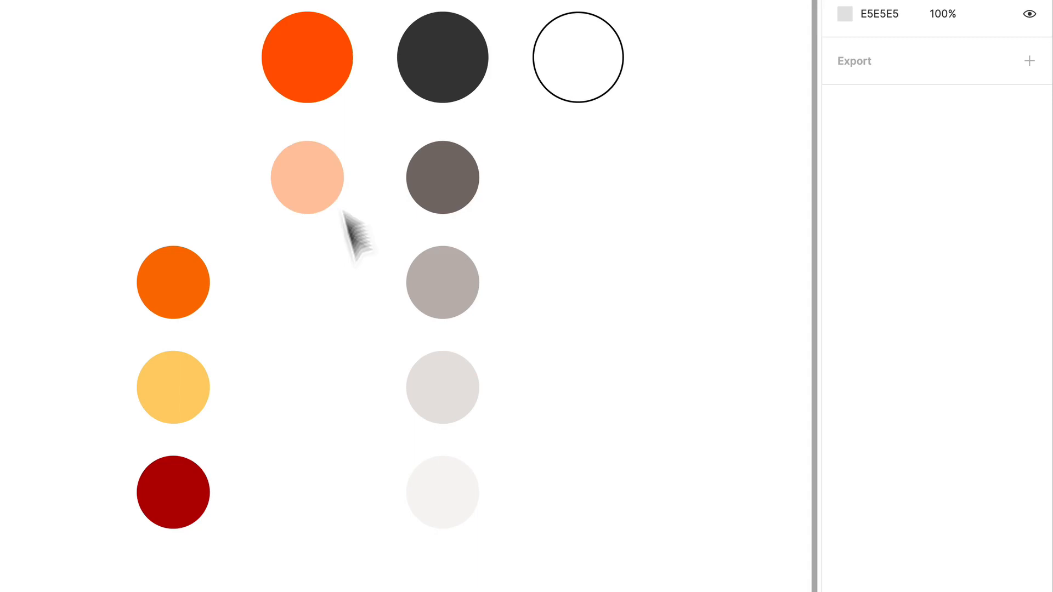
# Snap the orange, yellow and dark red circles back under the peach circle, then deselect.
pyautogui.click(442, 386)
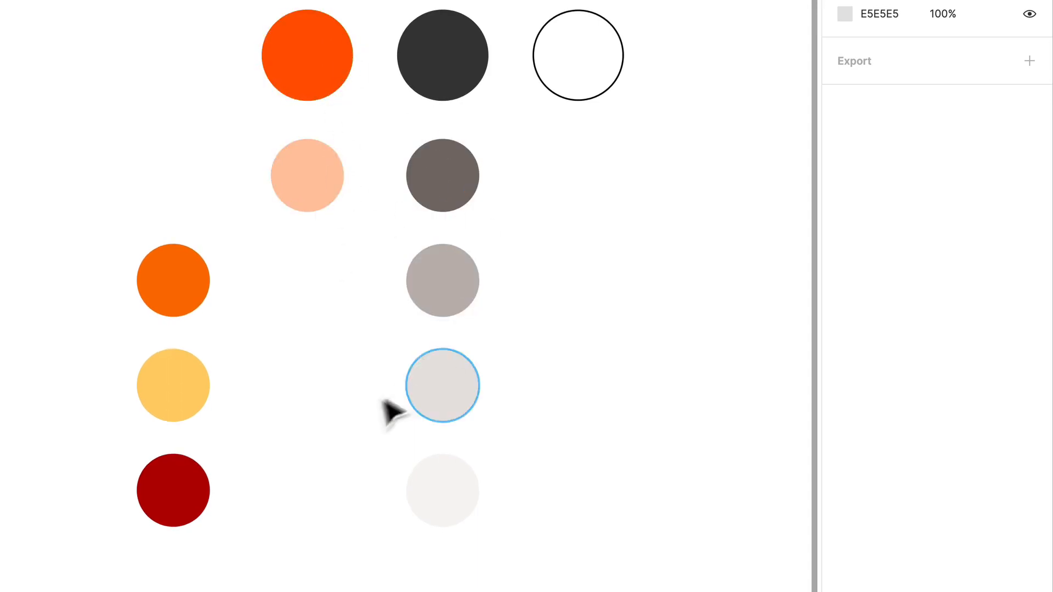
pyautogui.moveTo(389, 117)
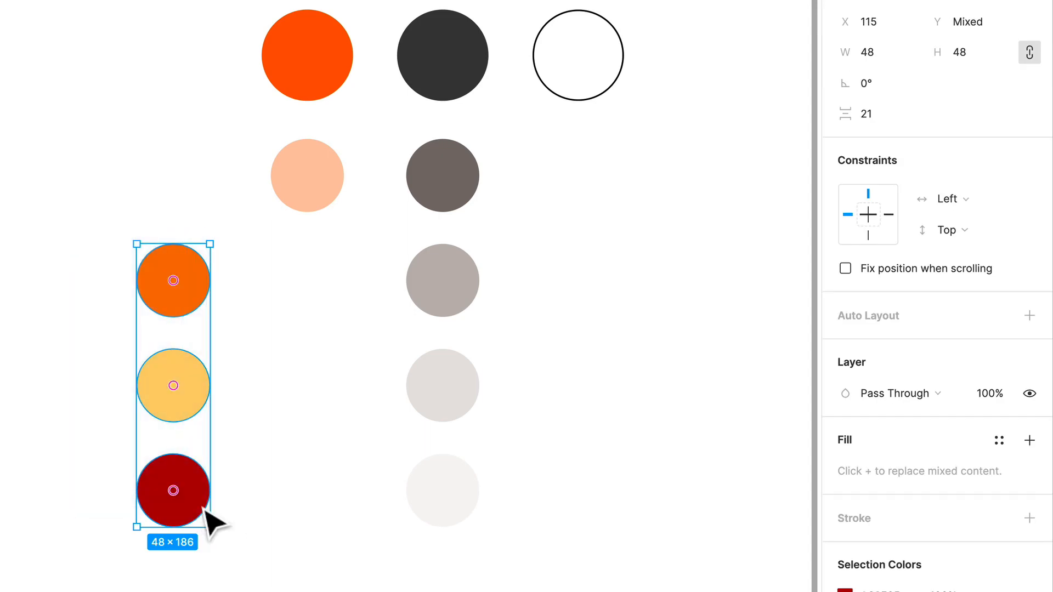
pyautogui.click(576, 54)
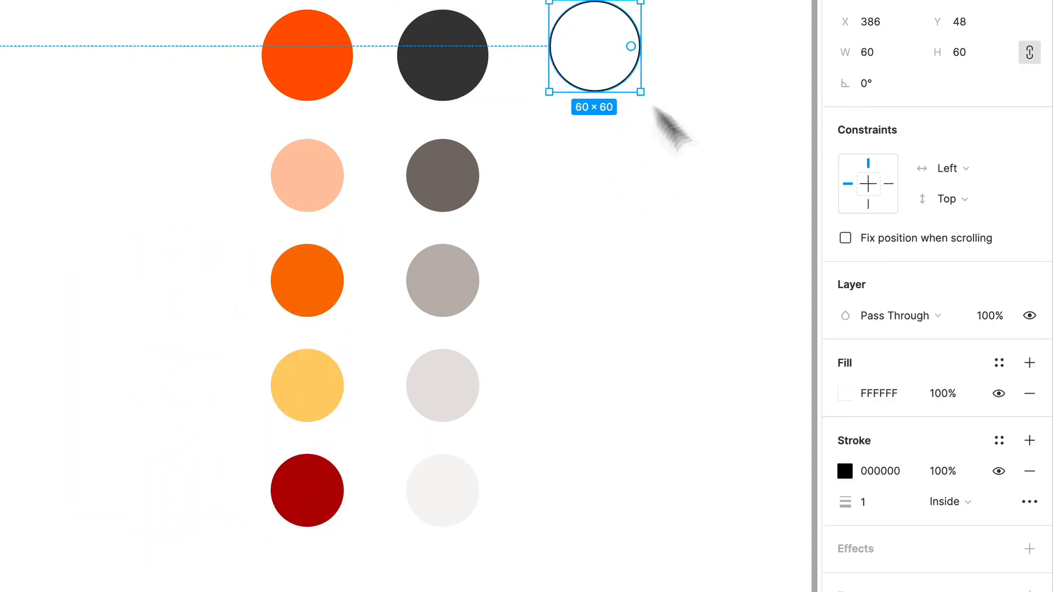
pyautogui.click(691, 164)
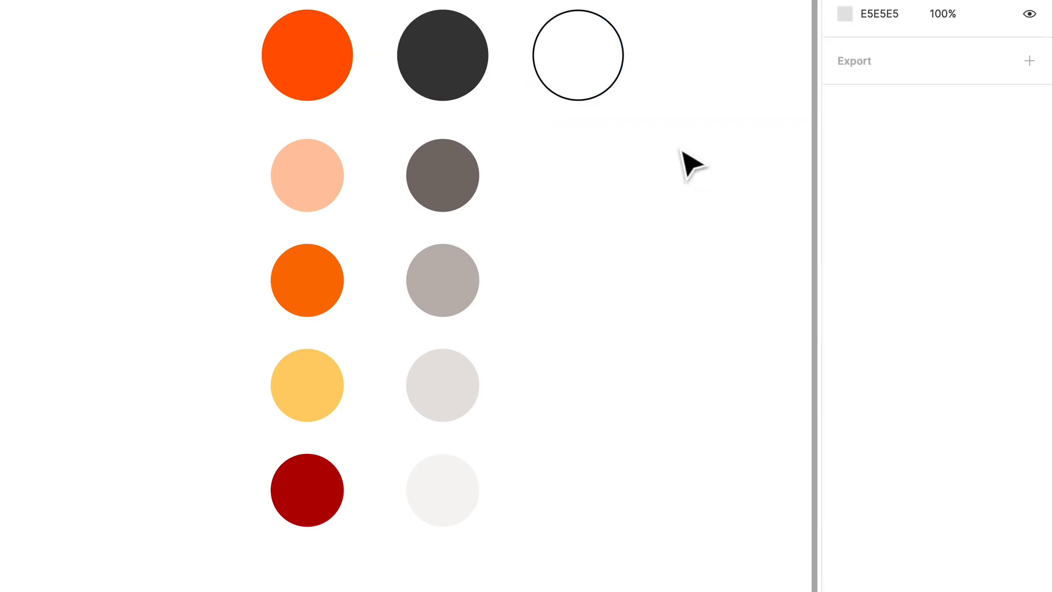
pyautogui.moveTo(745, 157)
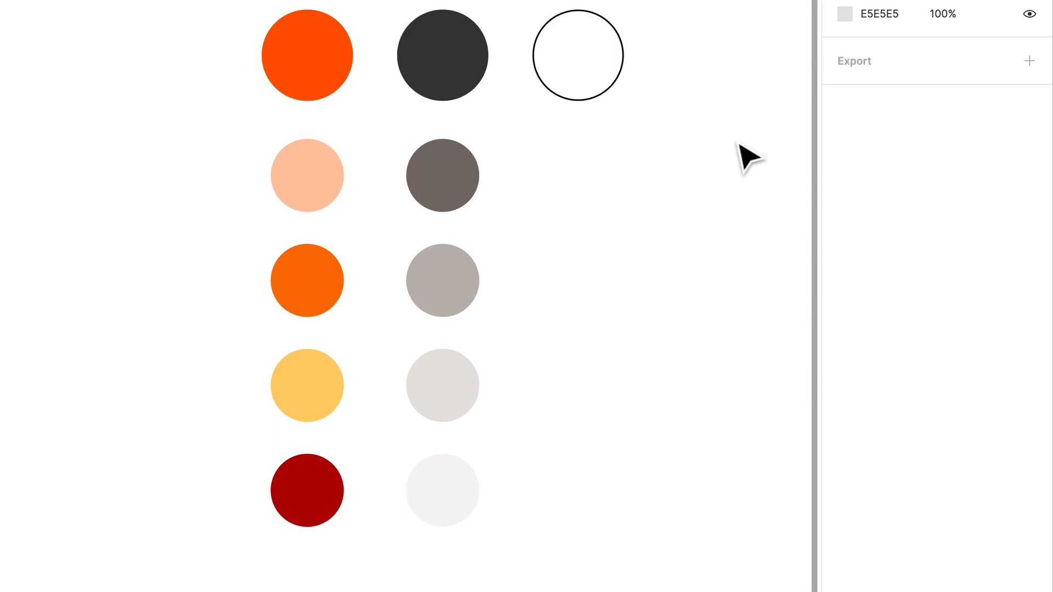
pyautogui.click(307, 55)
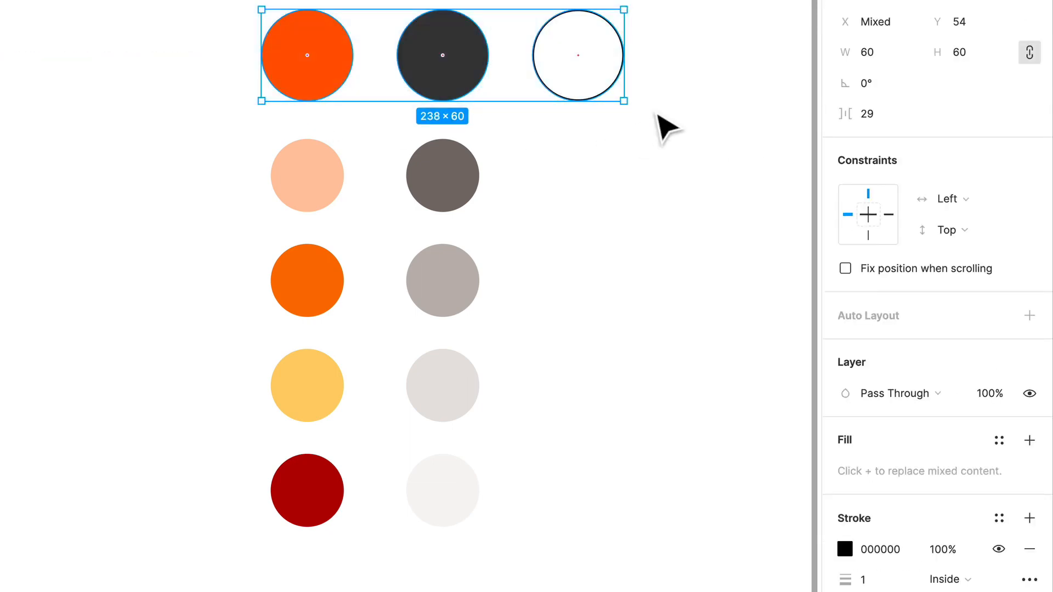
pyautogui.moveTo(307, 175)
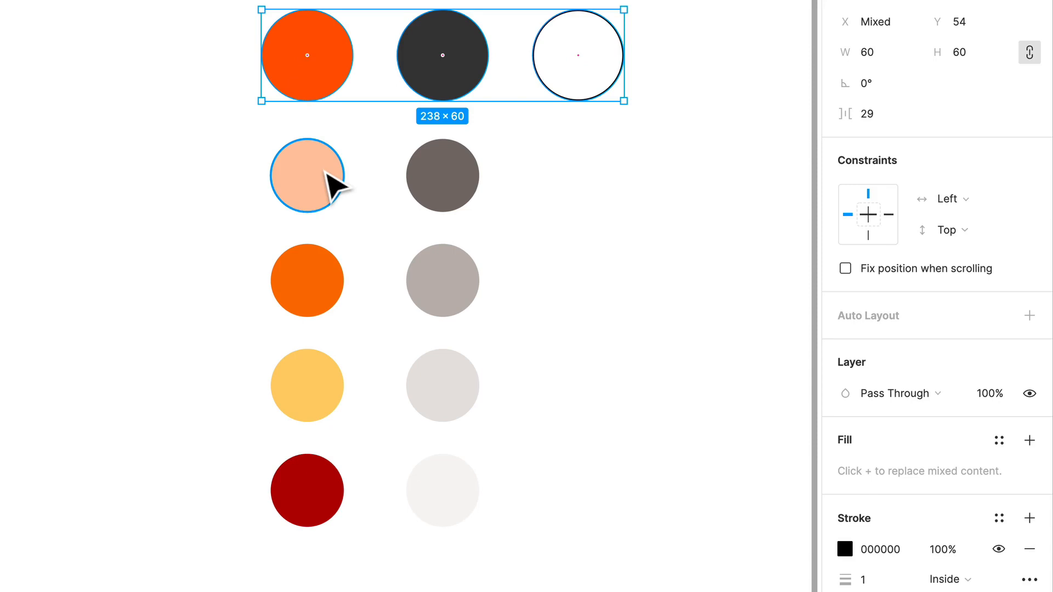
pyautogui.click(307, 175)
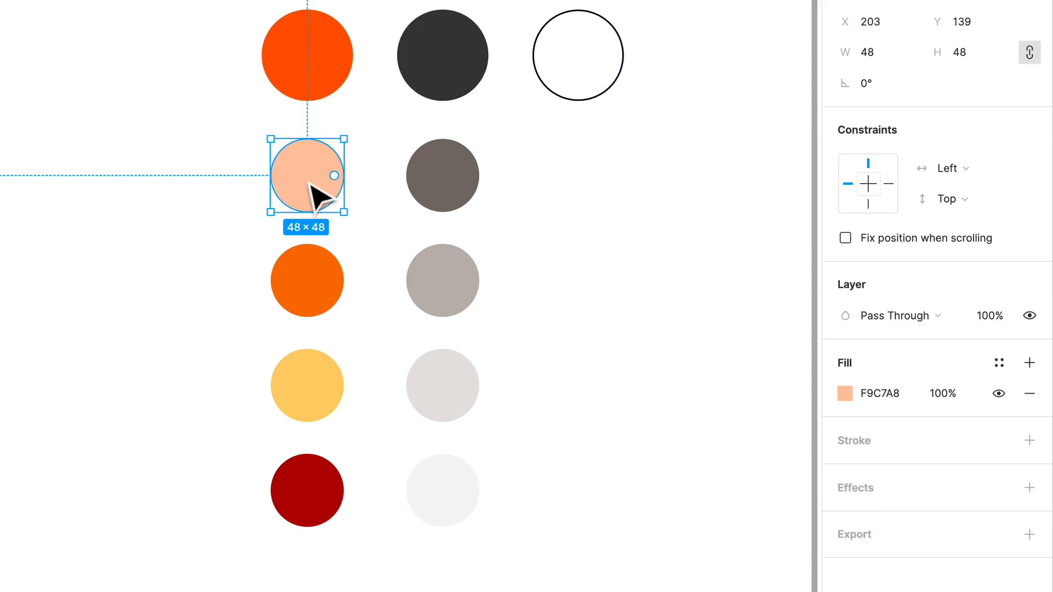
pyautogui.moveTo(316, 198)
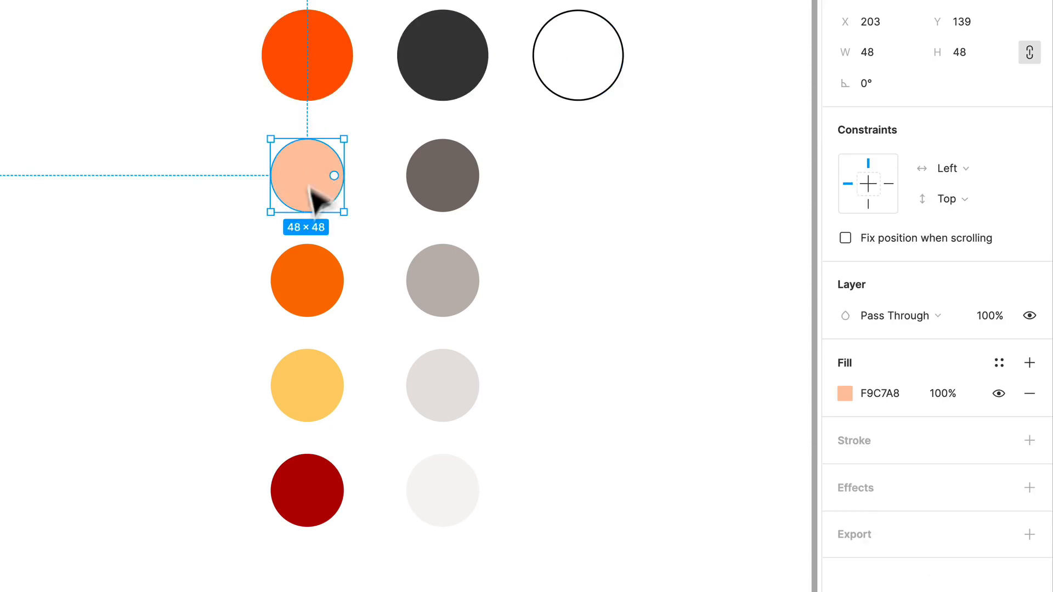
pyautogui.moveTo(262, 258)
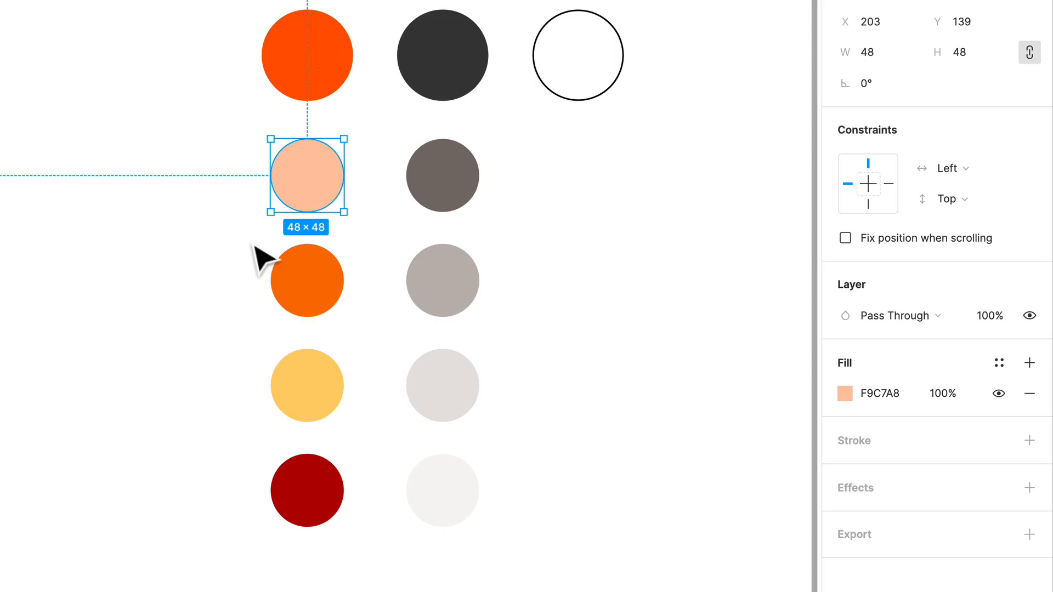
pyautogui.moveTo(295, 289)
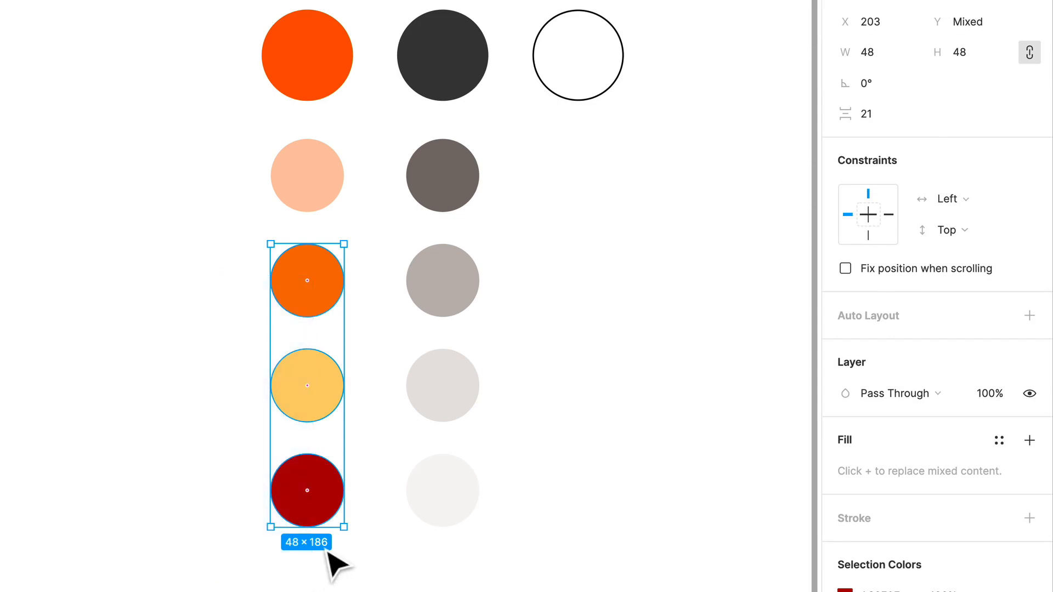
pyautogui.moveTo(323, 560)
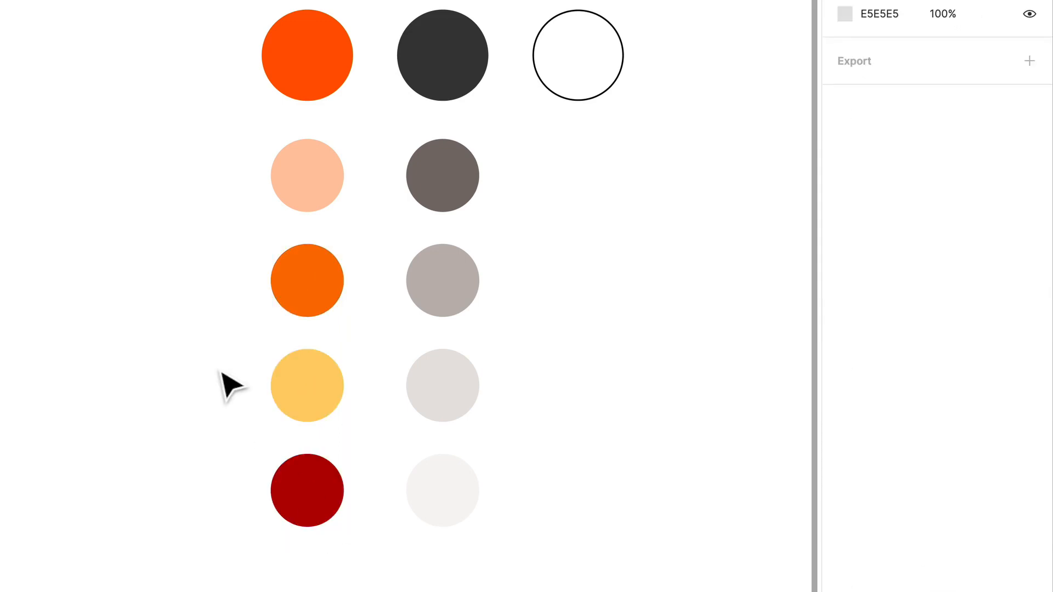
pyautogui.moveTo(645, 520)
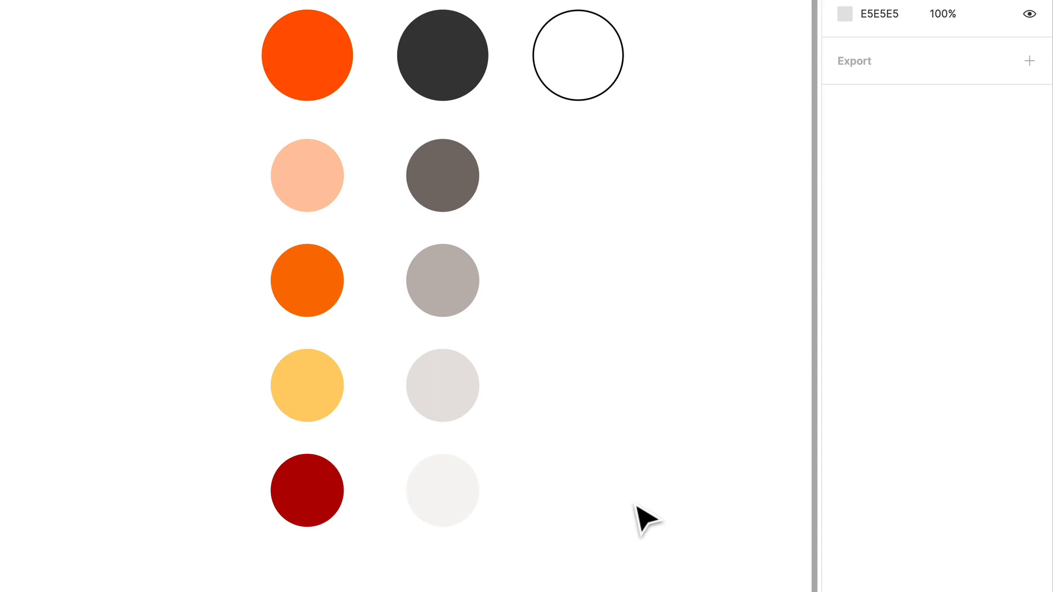
pyautogui.moveTo(192, 21)
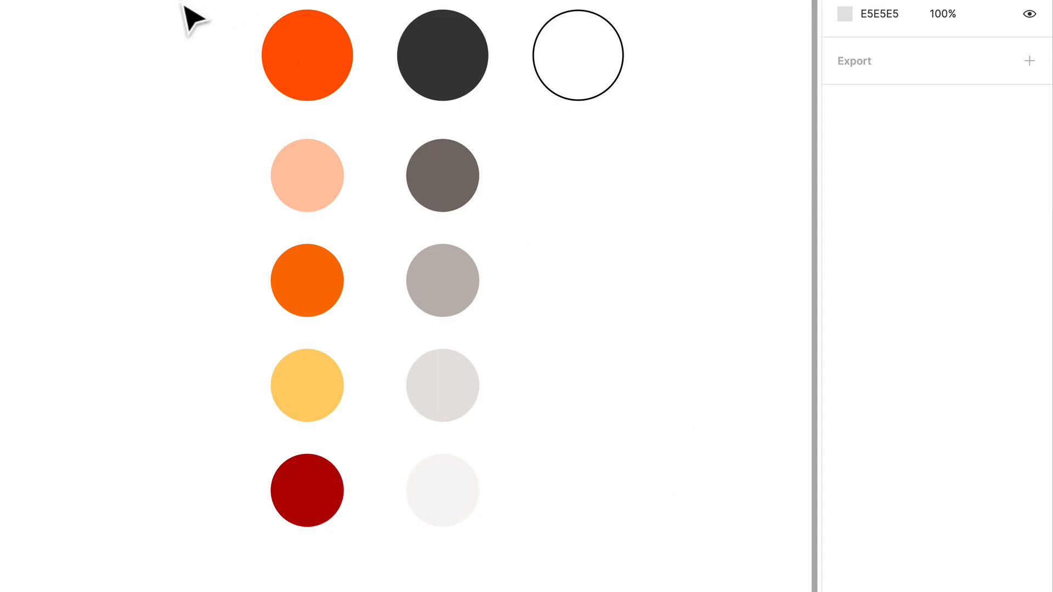